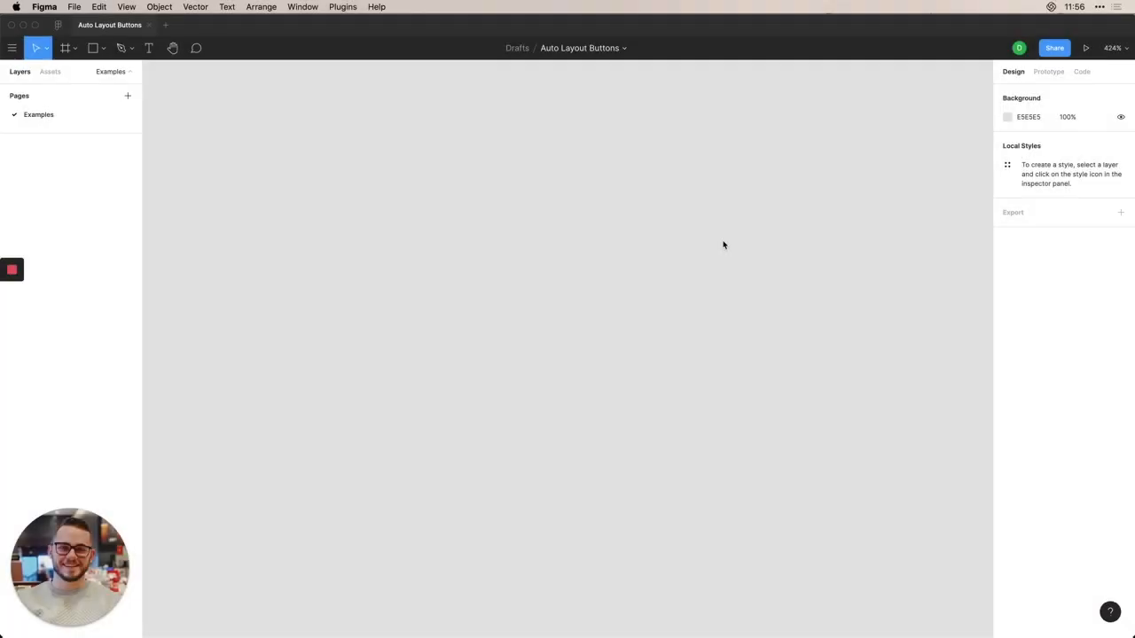
mouse_move(548, 245)
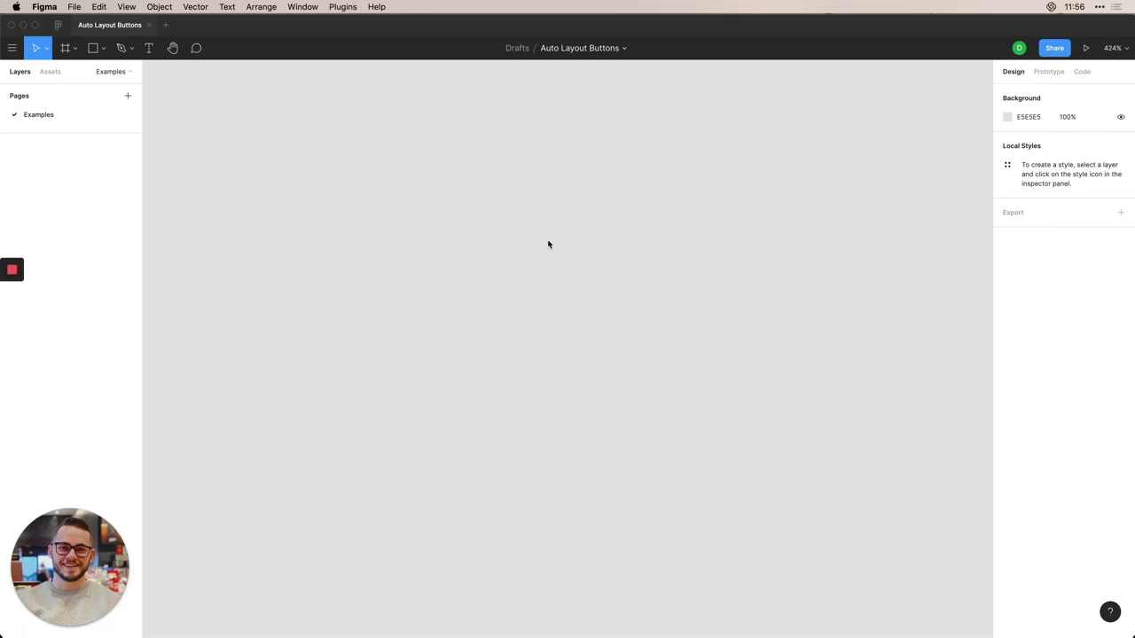
mouse_move(328, 172)
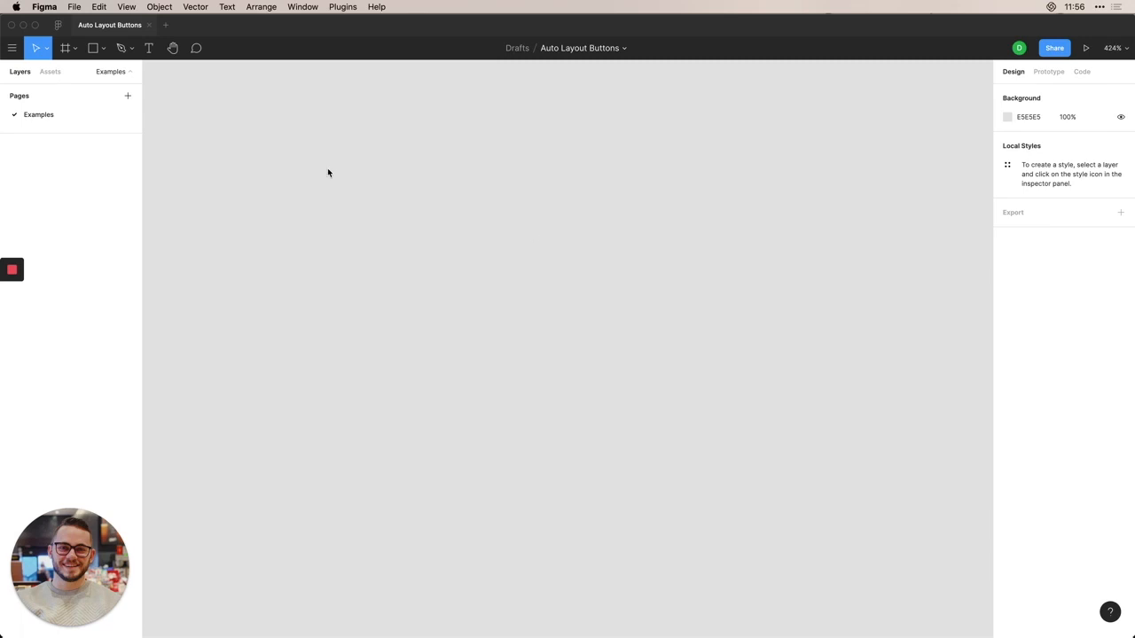
mouse_move(315, 27)
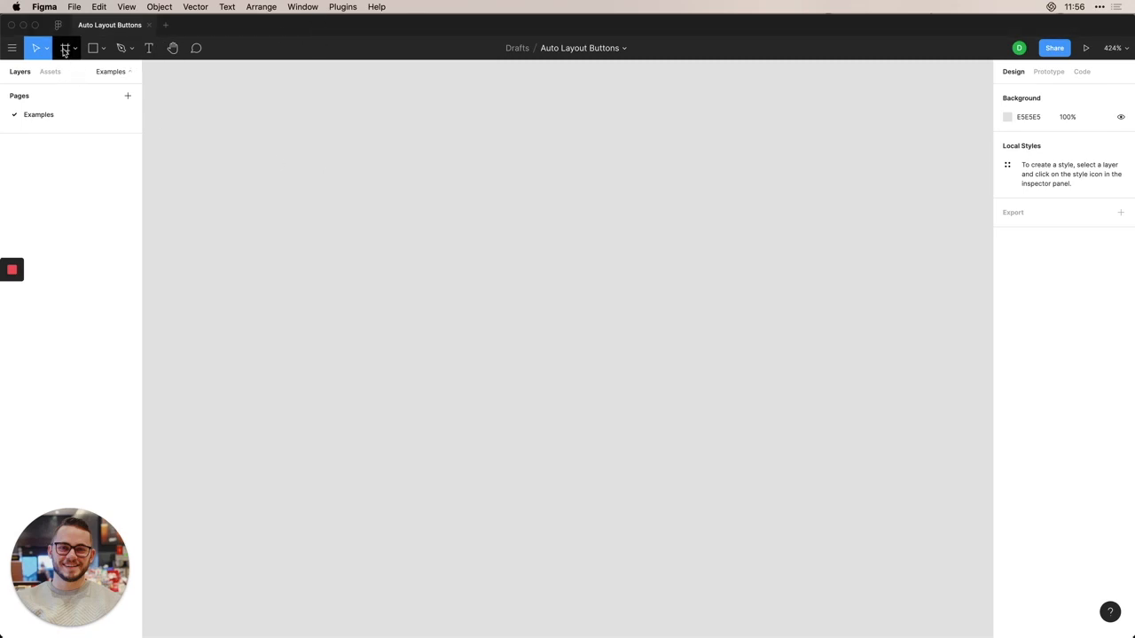
mouse_move(66, 47)
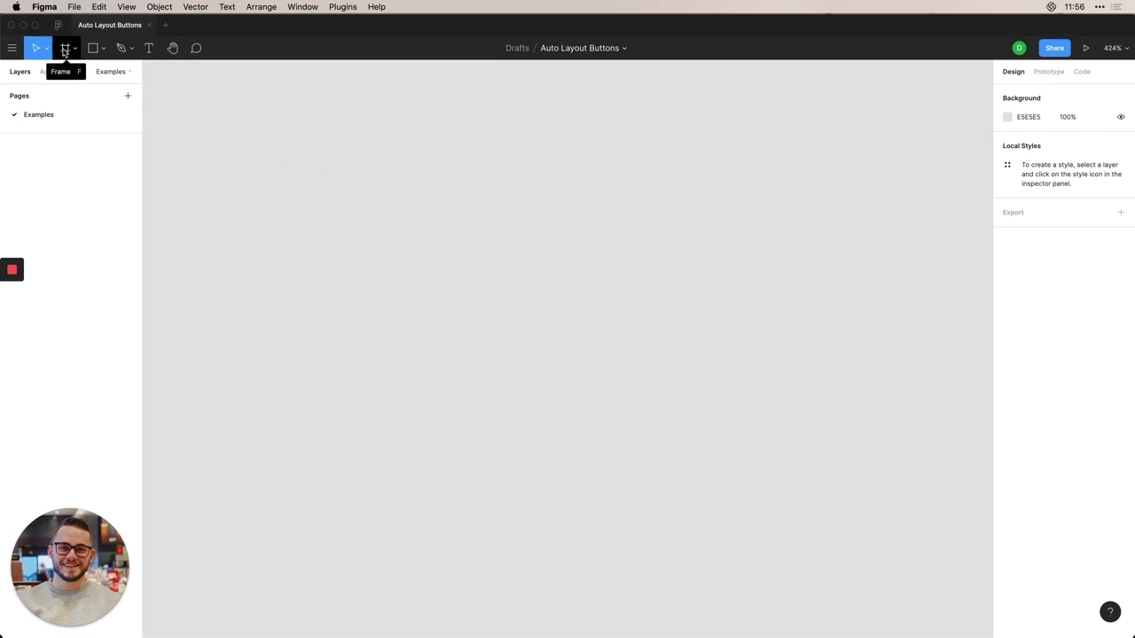
Create a 100×100 frame and add a bold text label reading 'Button' inside it.
left_click(65, 48)
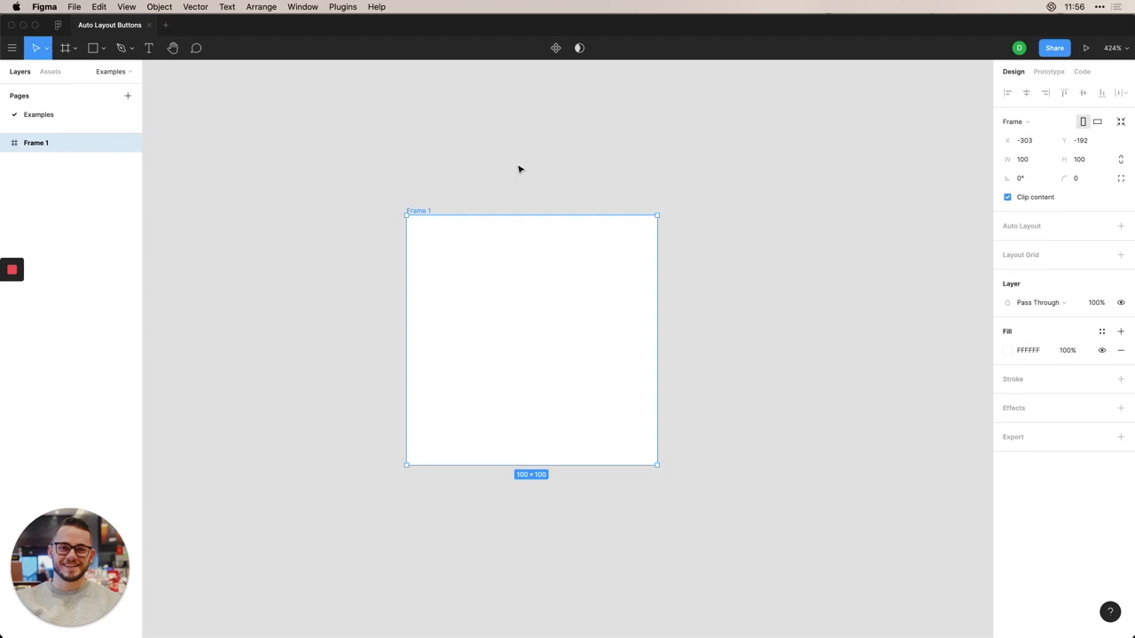
mouse_move(633, 322)
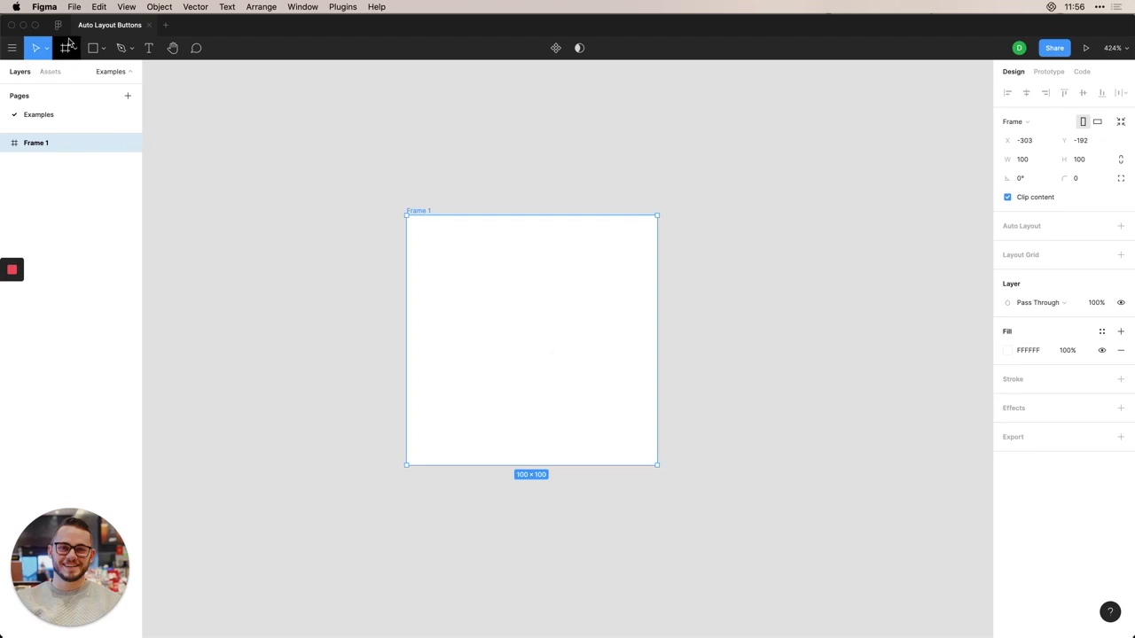
left_click(149, 48)
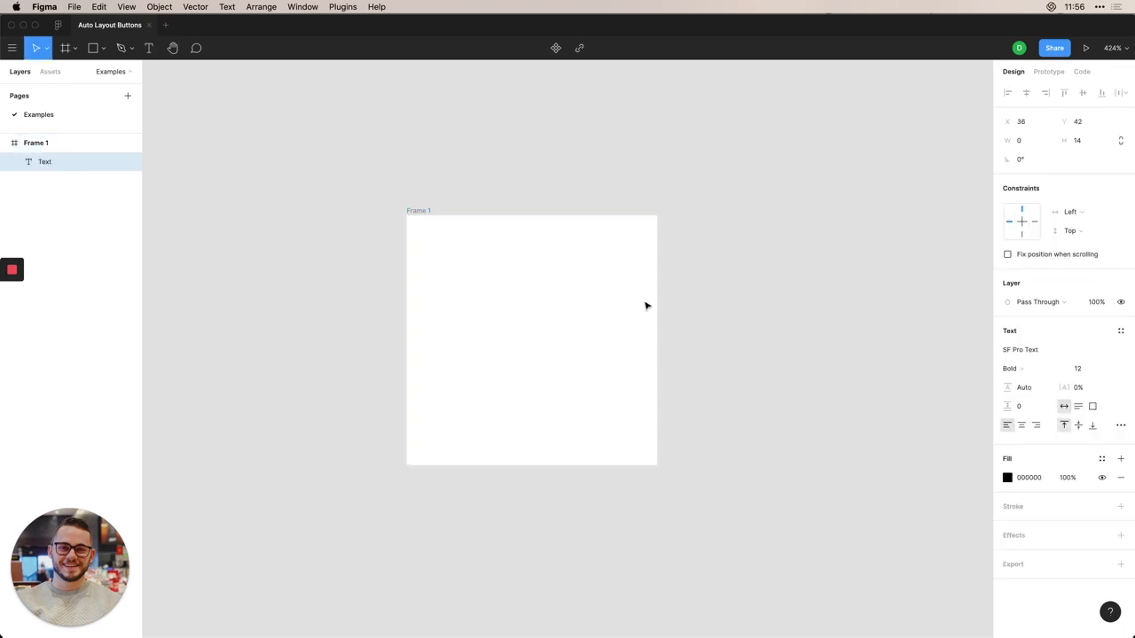
type("Bu")
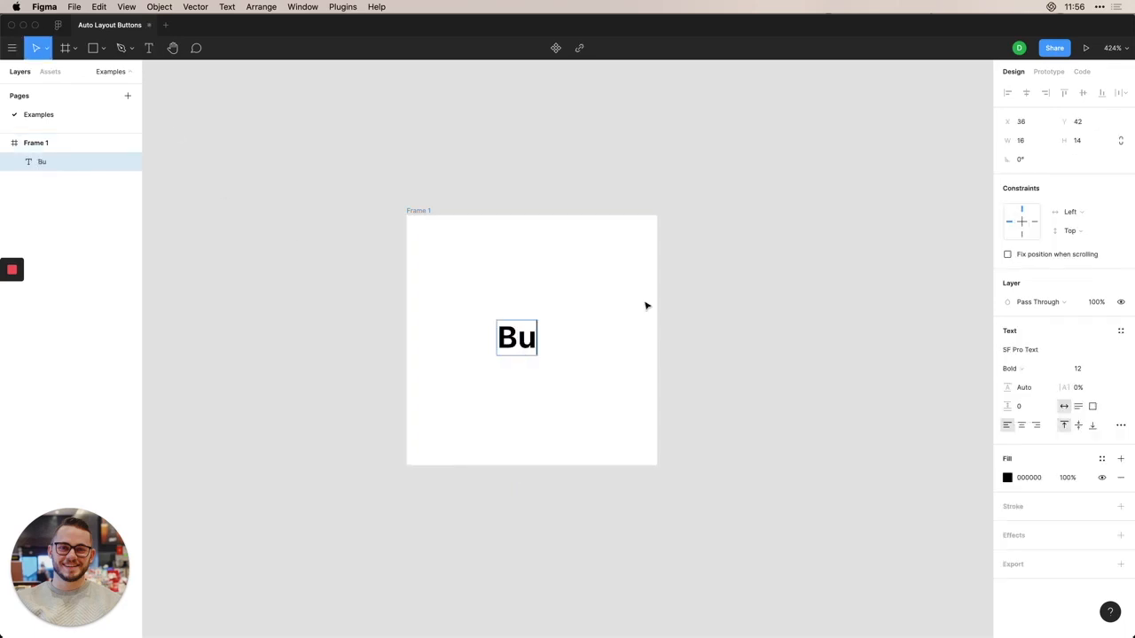
type("tton")
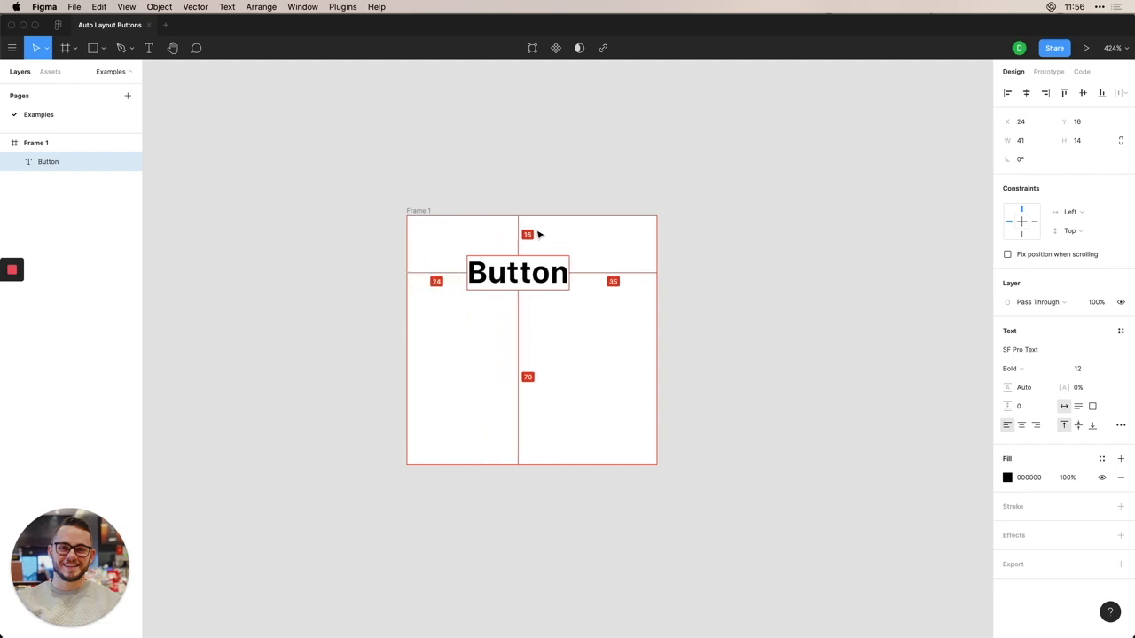
Resize Frame 1 from 100×100 to about 89×46 around the label, then deselect.
left_click(517, 272)
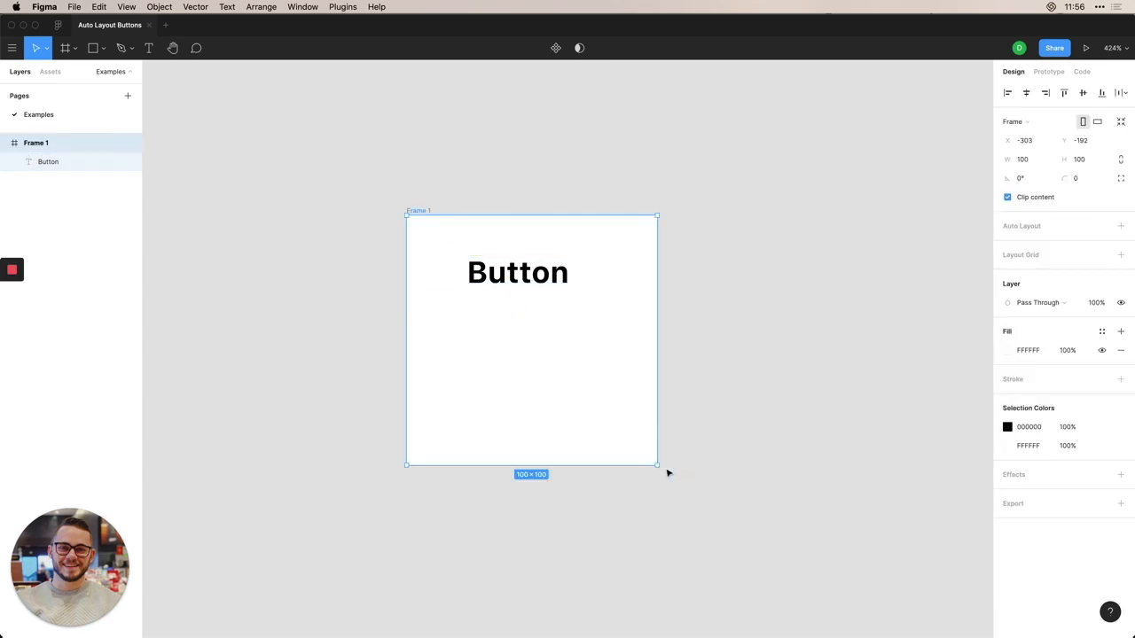
left_click_drag(656, 464, 620, 340)
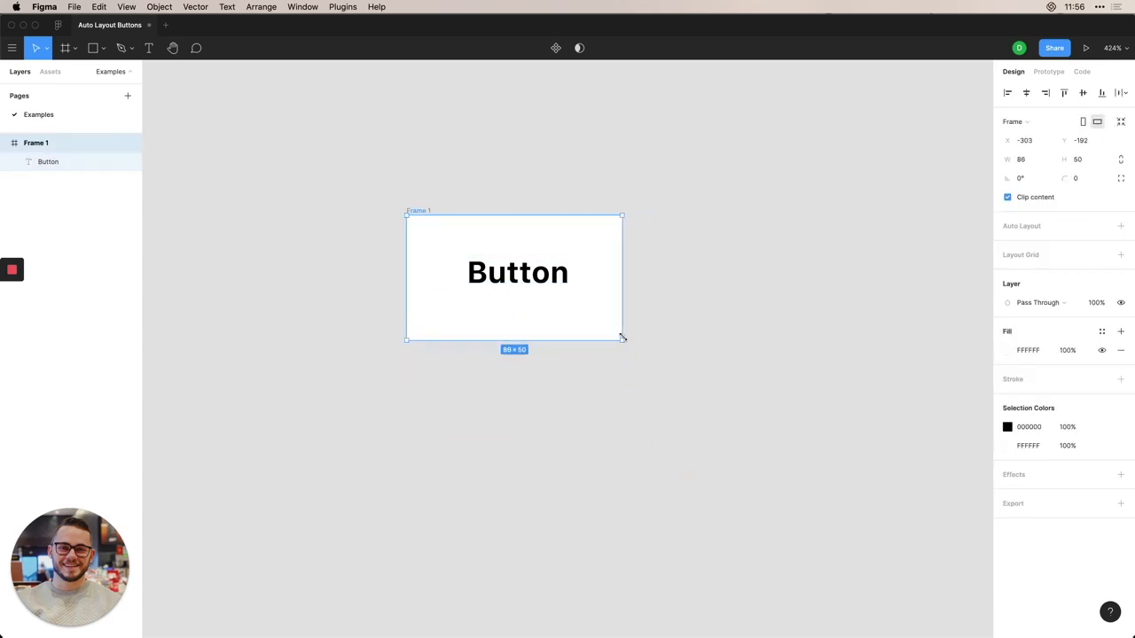
left_click_drag(622, 338, 632, 333)
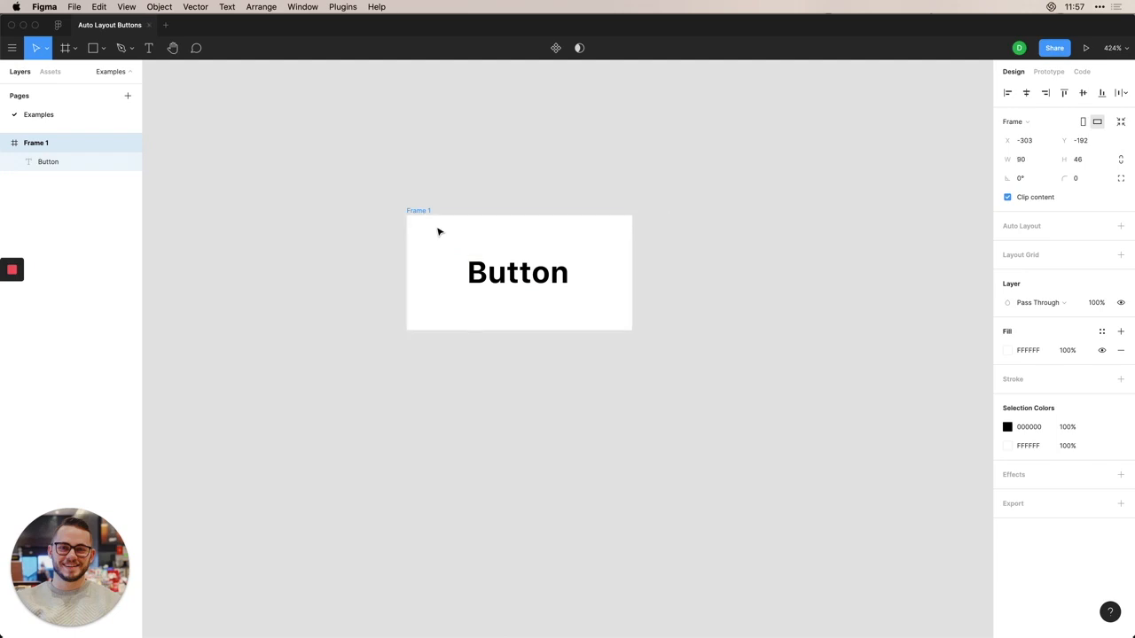
left_click_drag(632, 272, 625, 263)
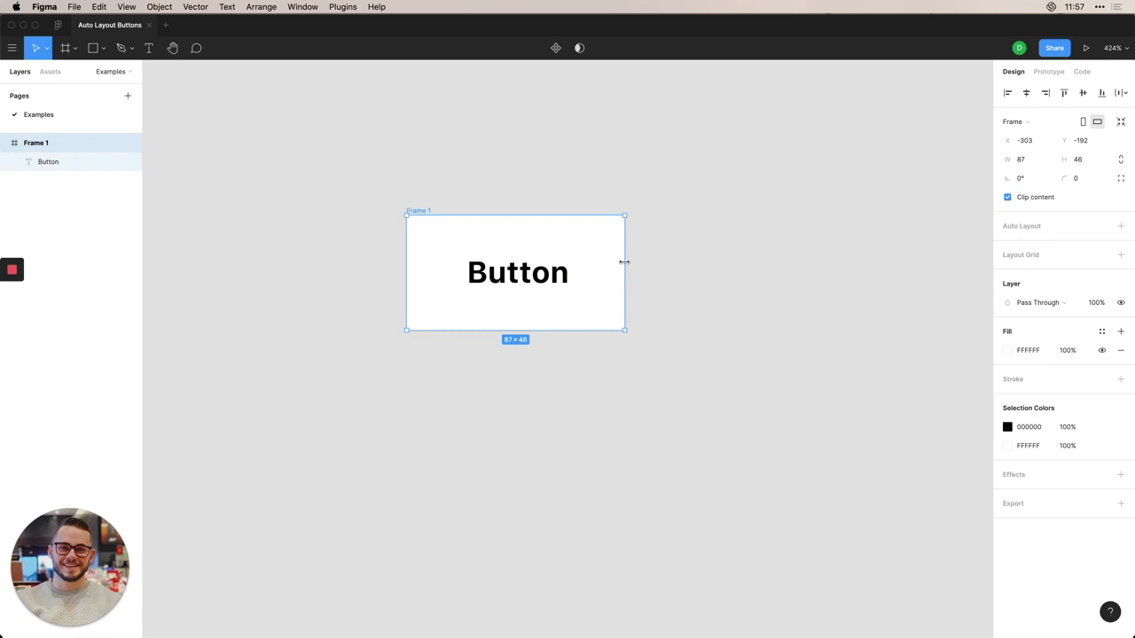
left_click(518, 272)
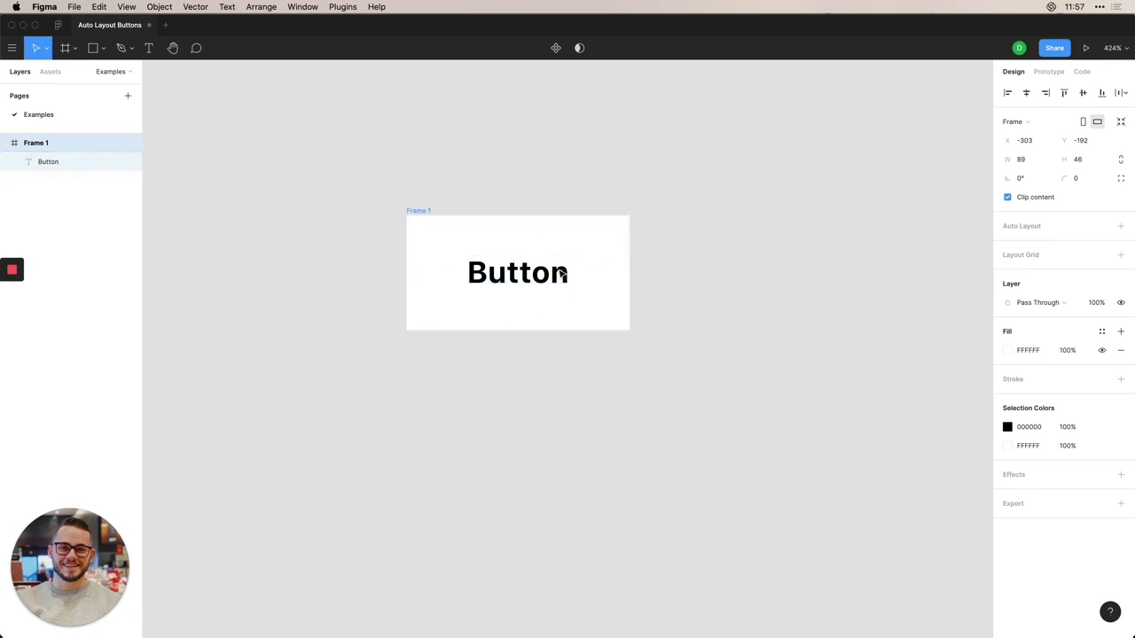
left_click(527, 204)
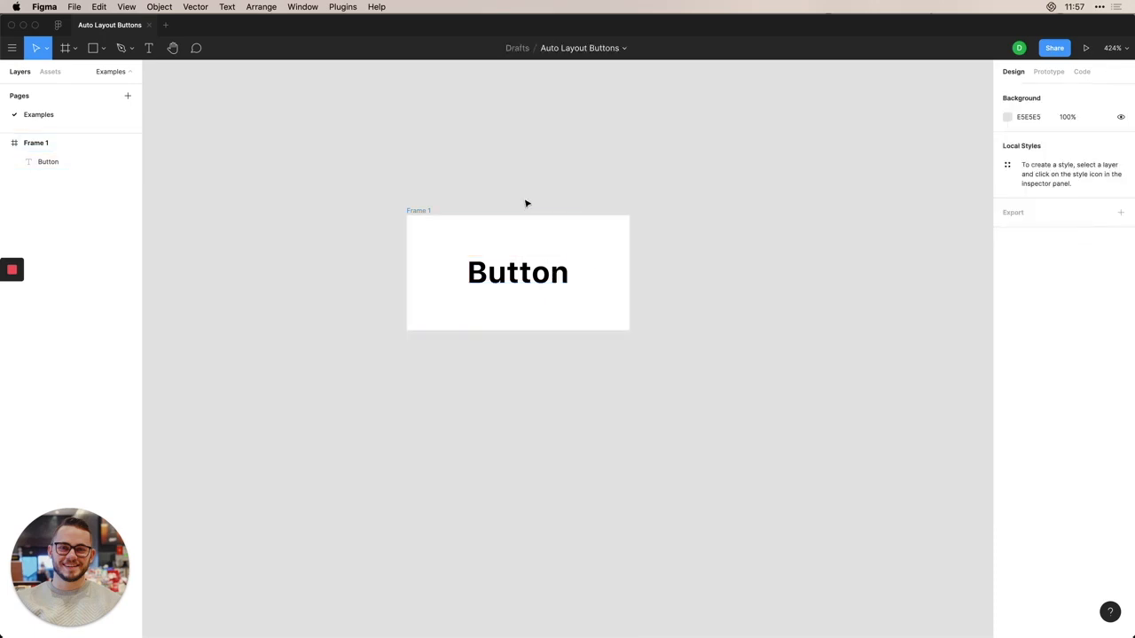
Rename Frame 1 to 'Button' in the Layers panel.
double_click(36, 143)
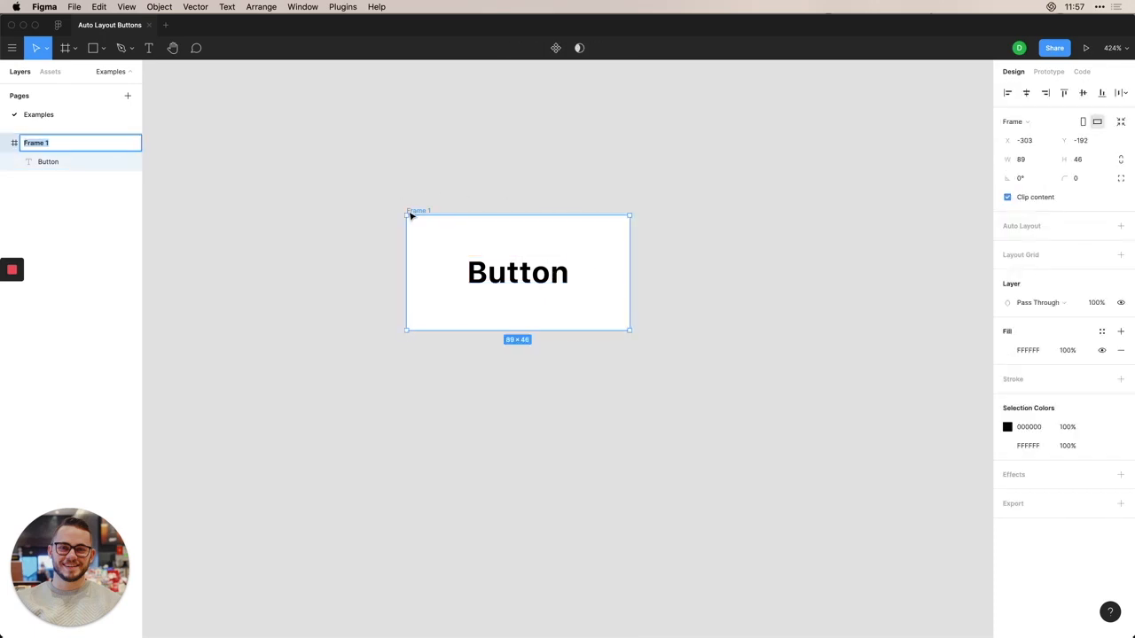
type("Button")
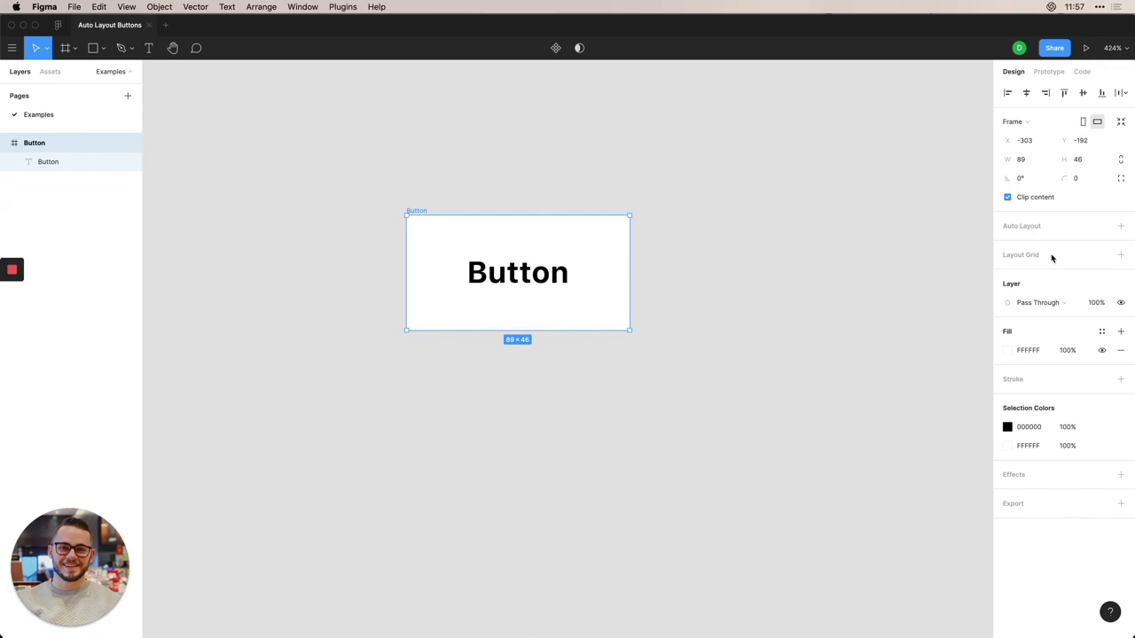
mouse_move(1054, 232)
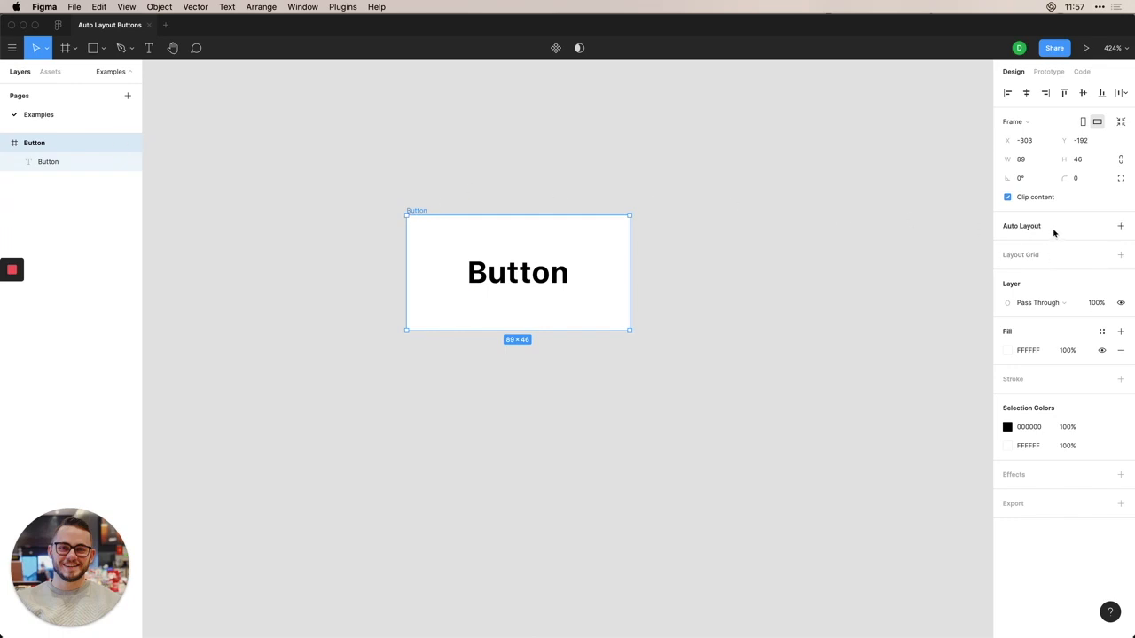
Add horizontal auto layout with 24 and 16 padding and item spacing 0.
left_click(1120, 226)
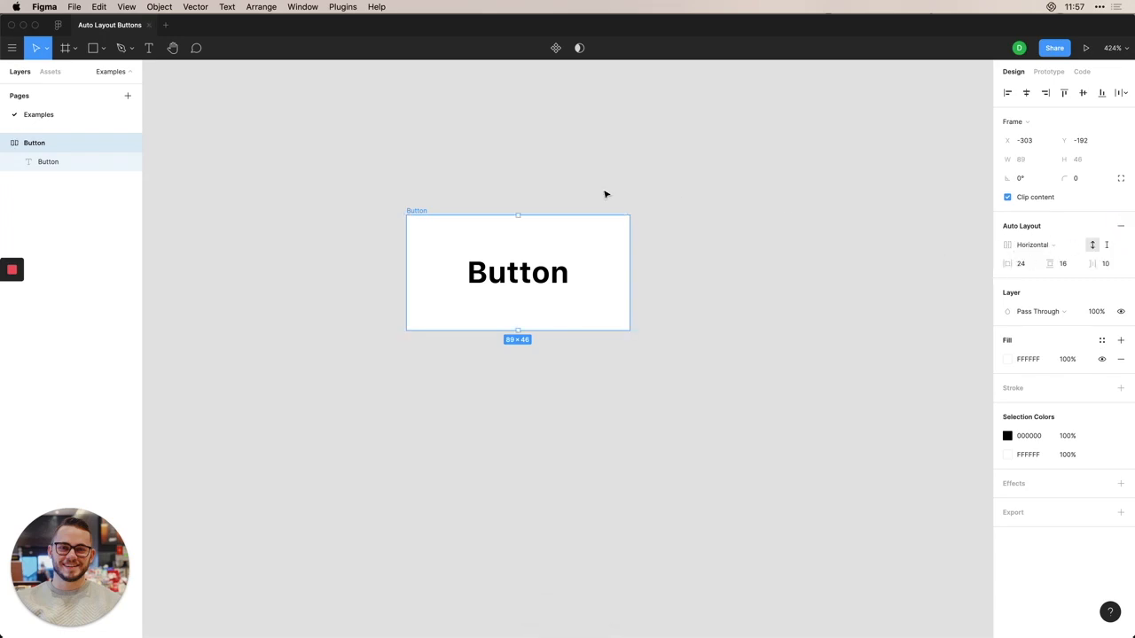
mouse_move(610, 196)
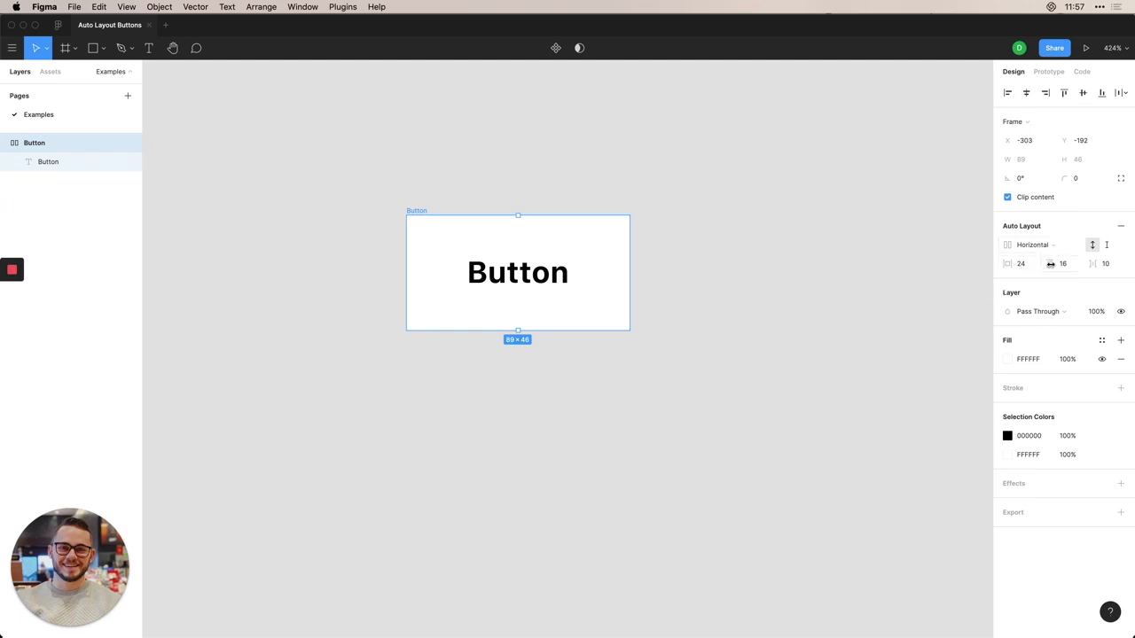
mouse_move(1051, 263)
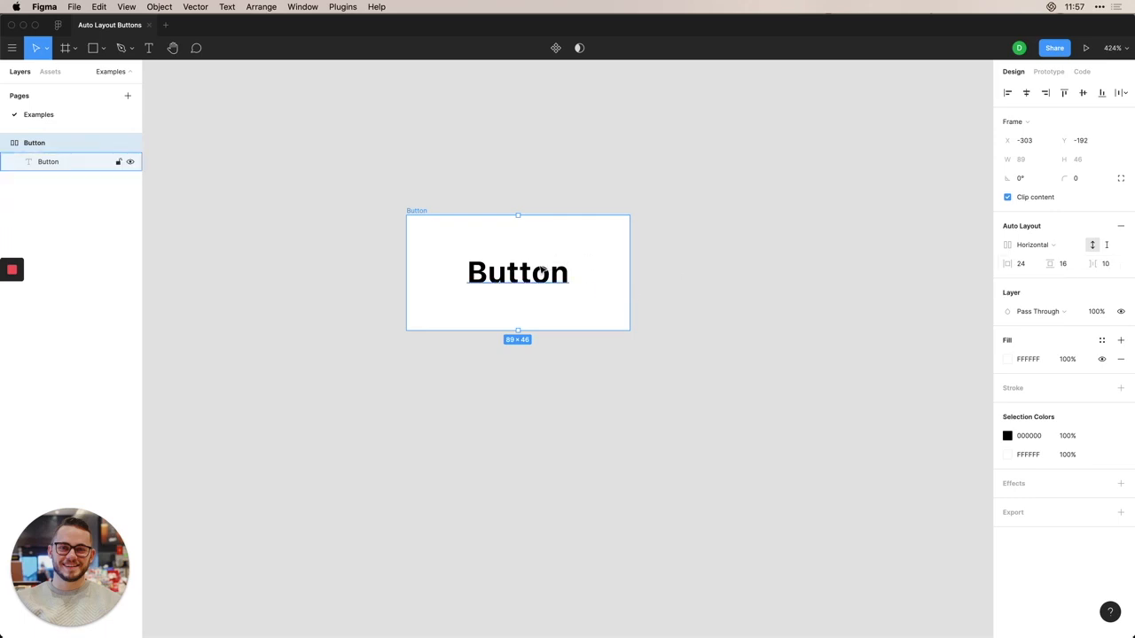
left_click(1104, 263)
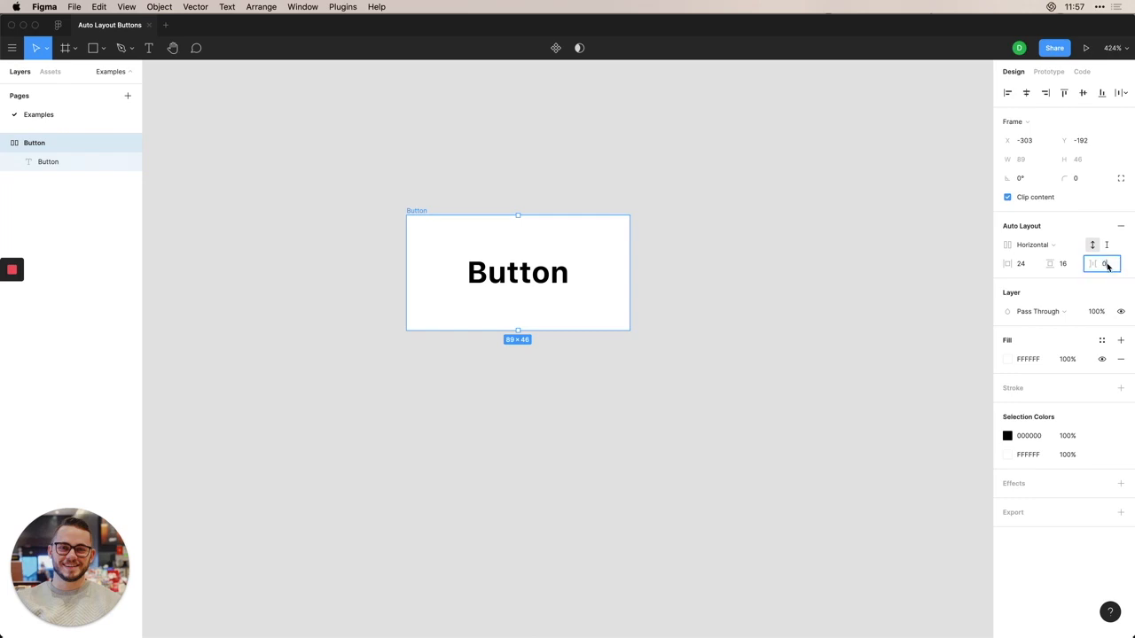
left_click(1033, 245)
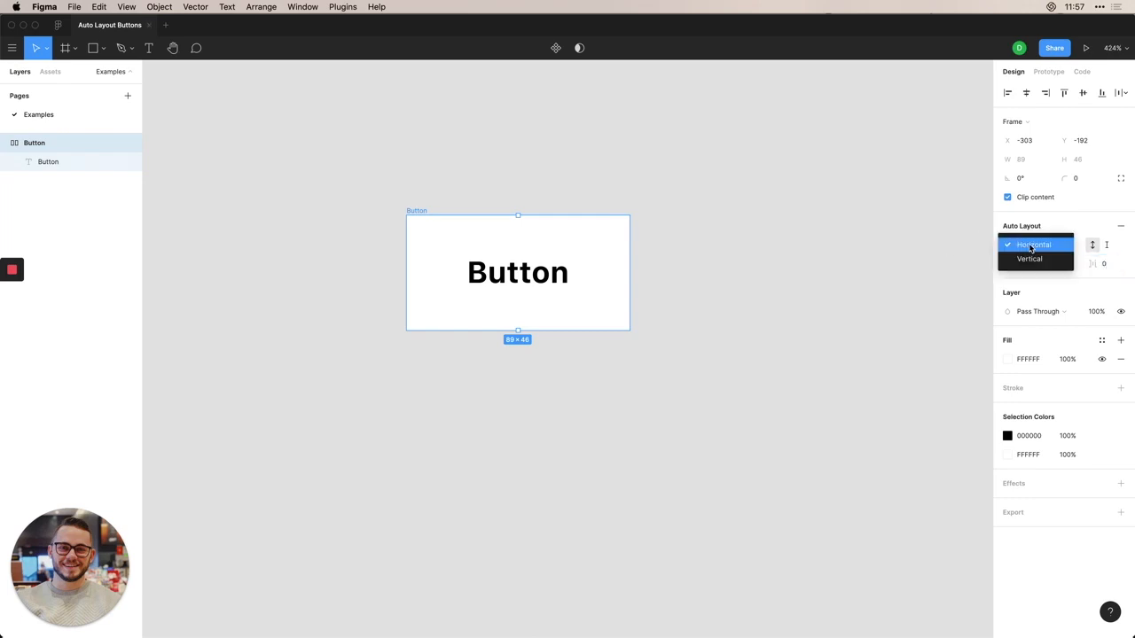
left_click(1033, 245)
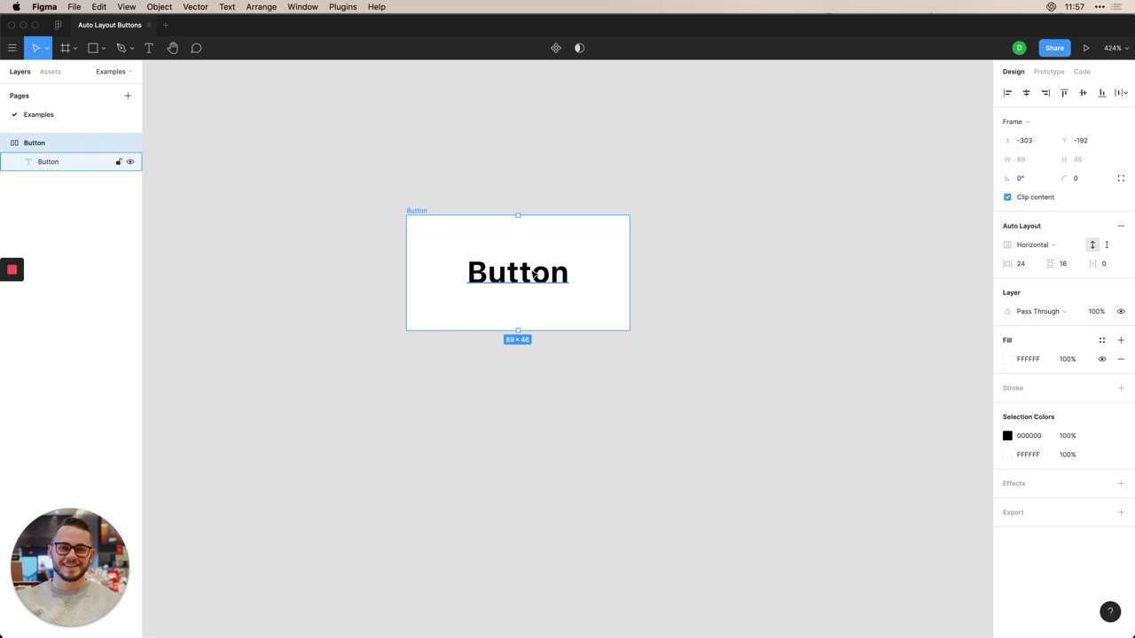
Edit the label, replacing a stray 'Type somthing' entry so it reads 'Button' at 89×46.
double_click(517, 272)
type("T")
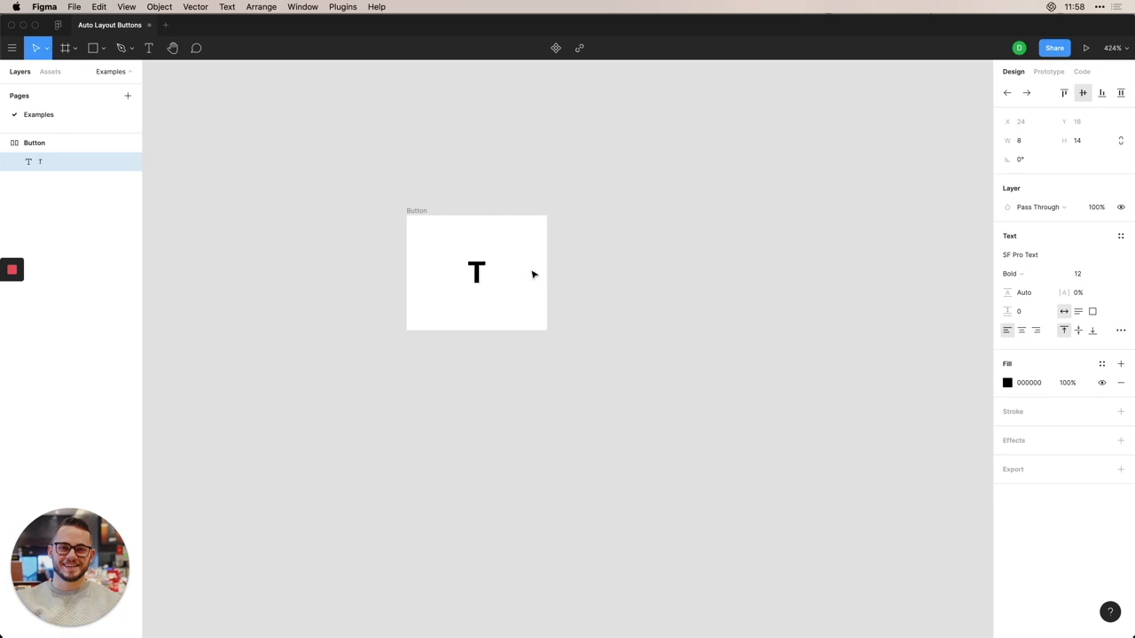
type("ype s")
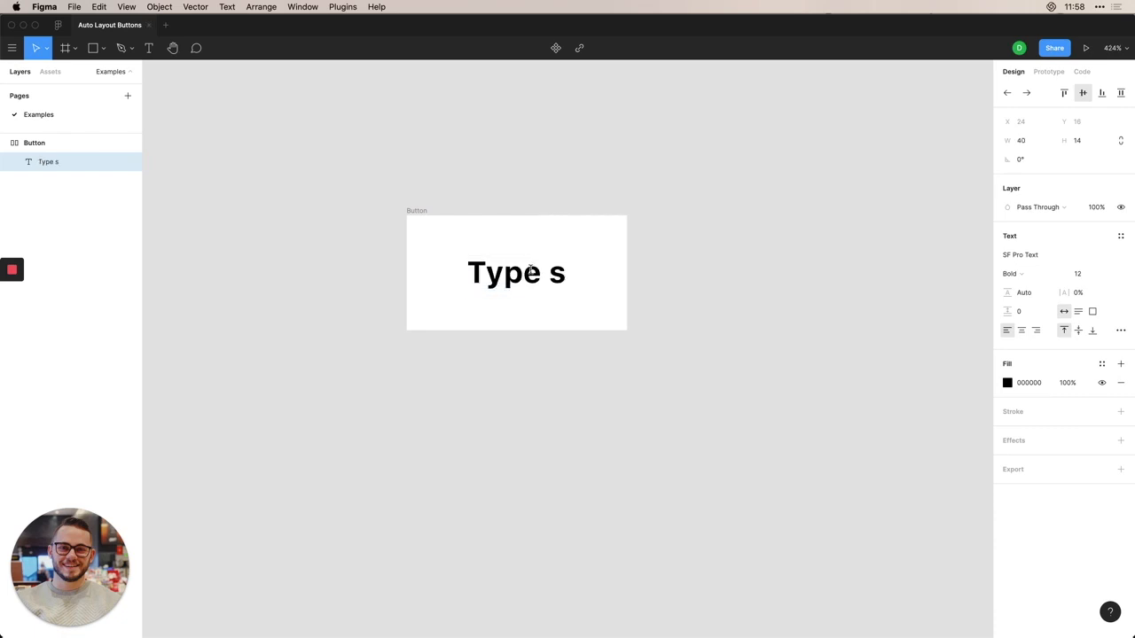
type("omthing/")
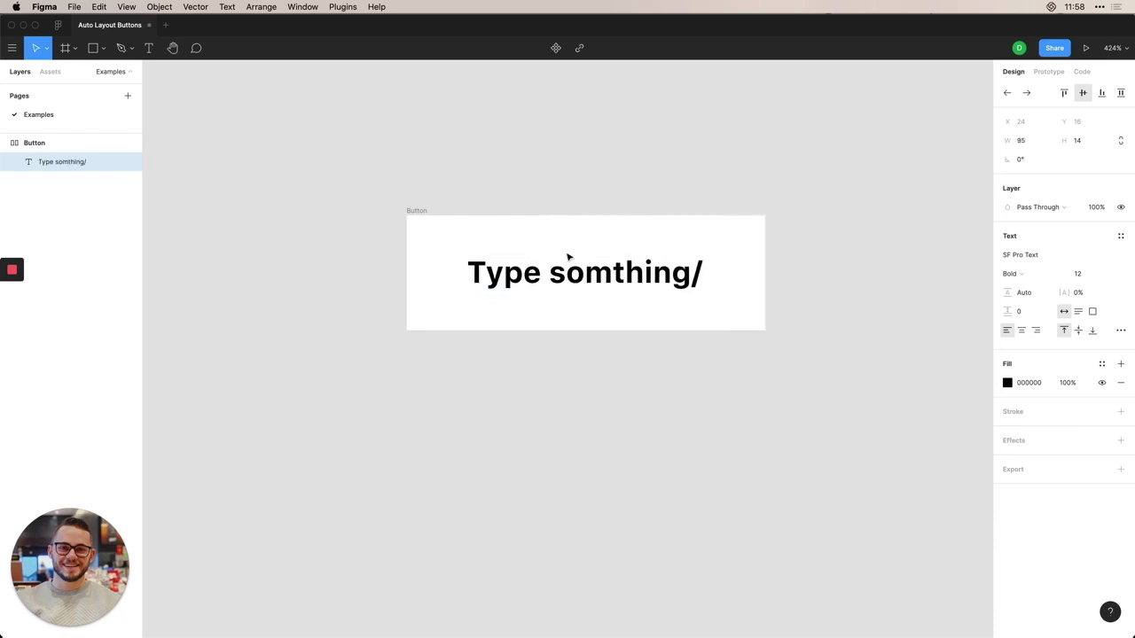
key("Backspace")
type("e")
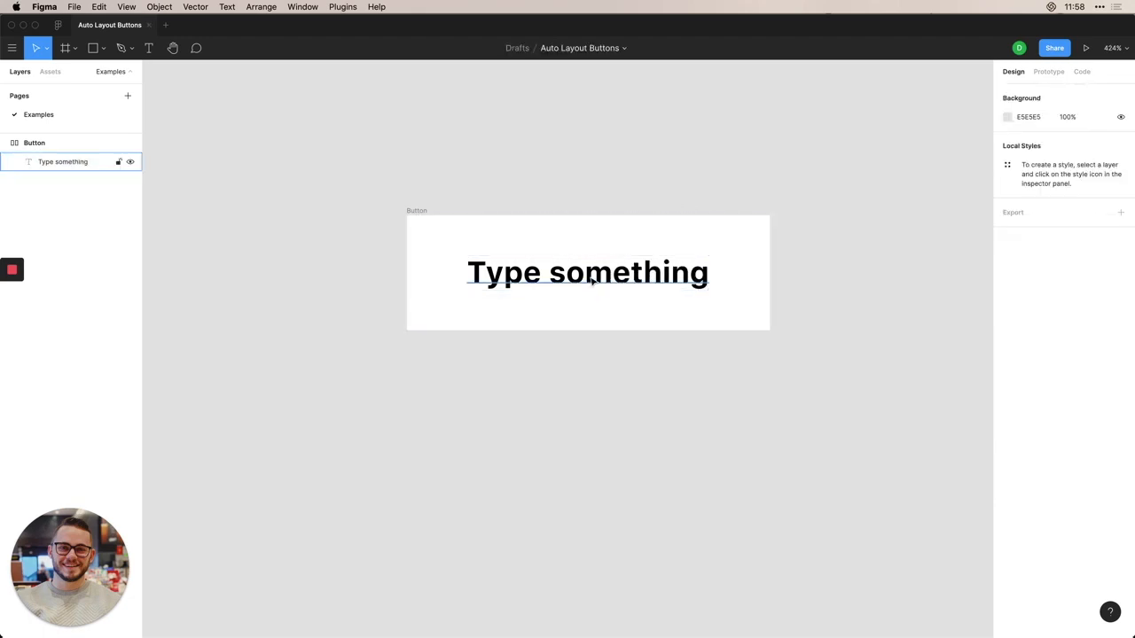
left_click(587, 272)
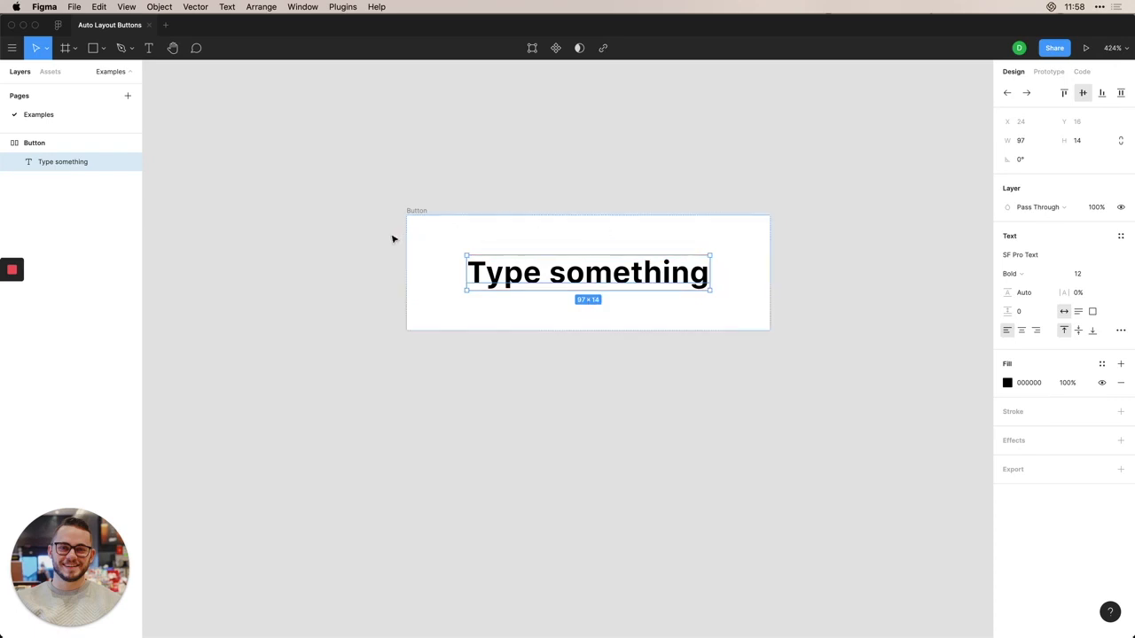
mouse_move(494, 205)
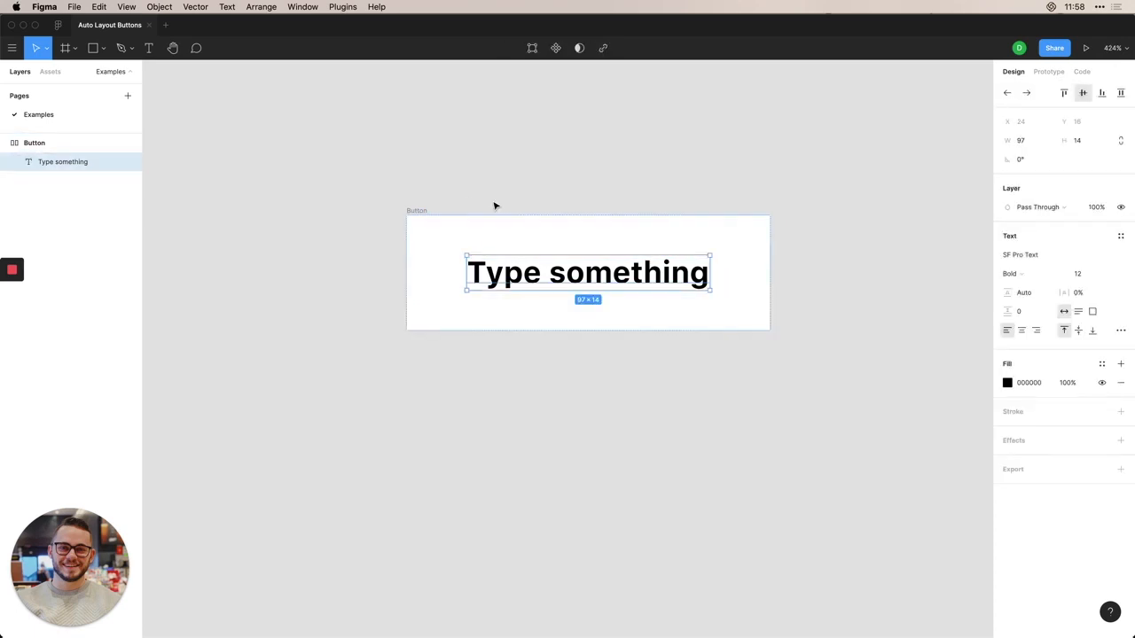
type("Button")
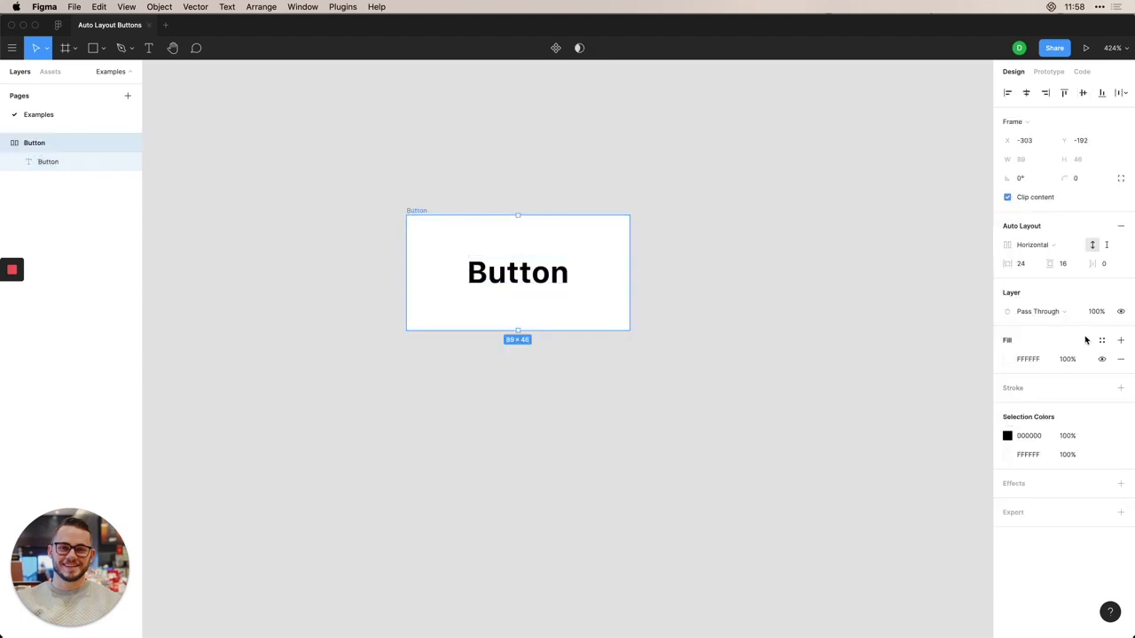
Fill the Button frame with the blue #2F80ED style and make the label white.
left_click(1102, 340)
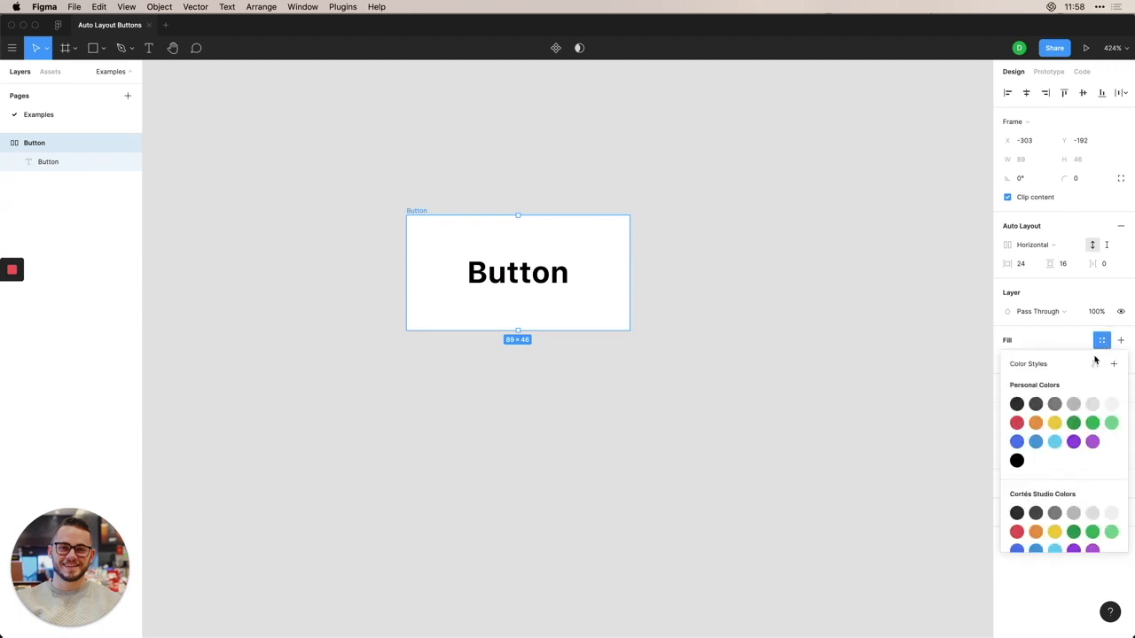
left_click(1017, 441)
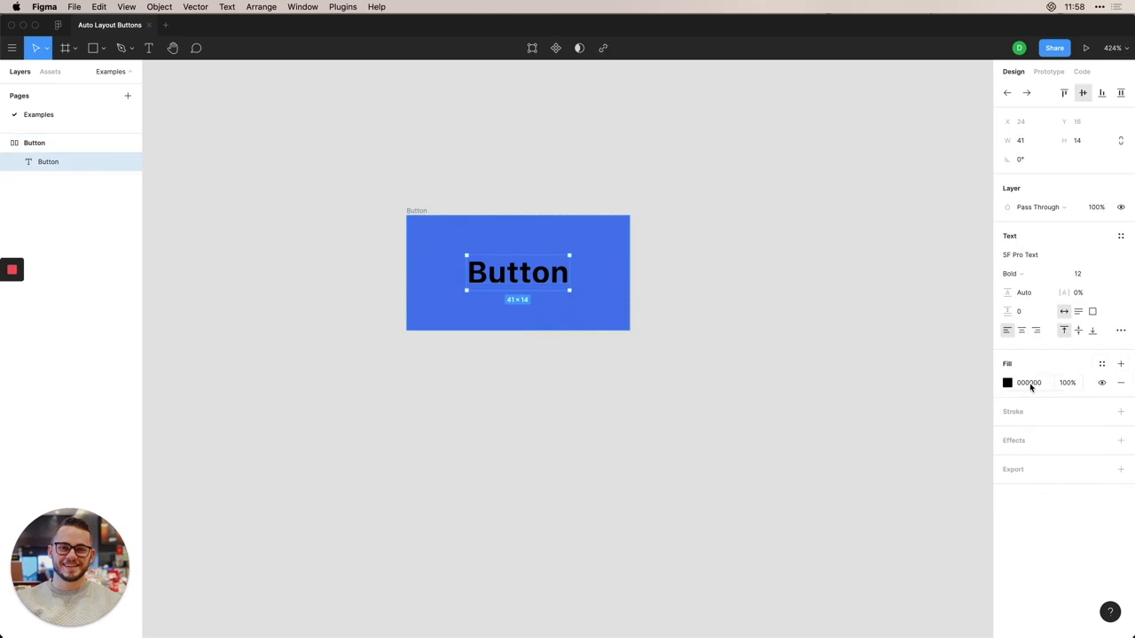
left_click(1028, 382)
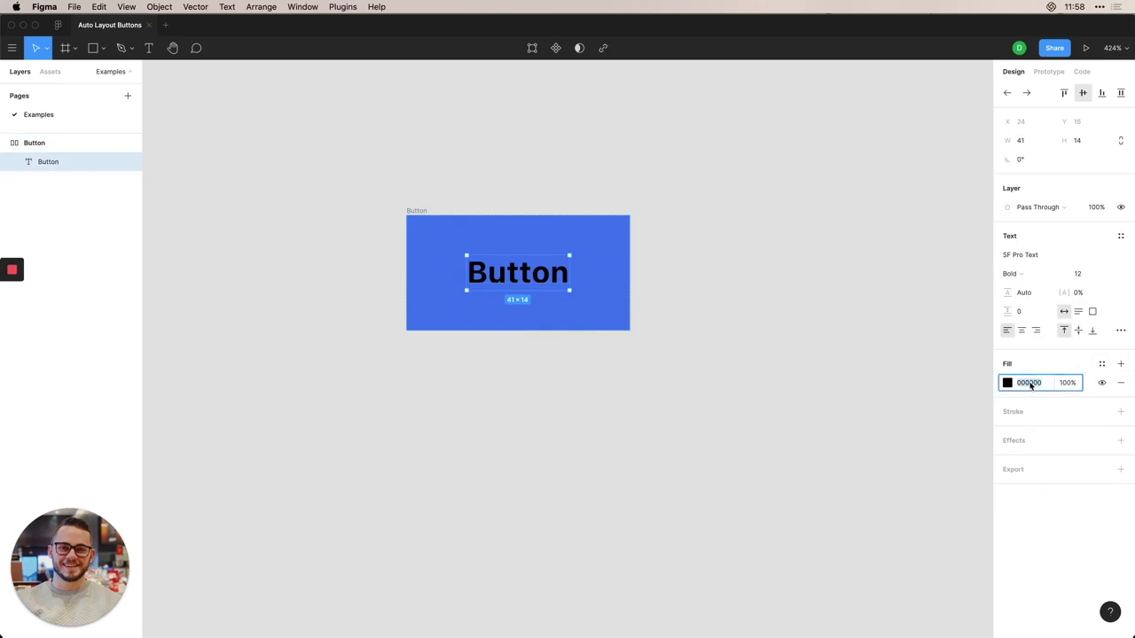
left_click(1028, 382)
type("FFFFFF")
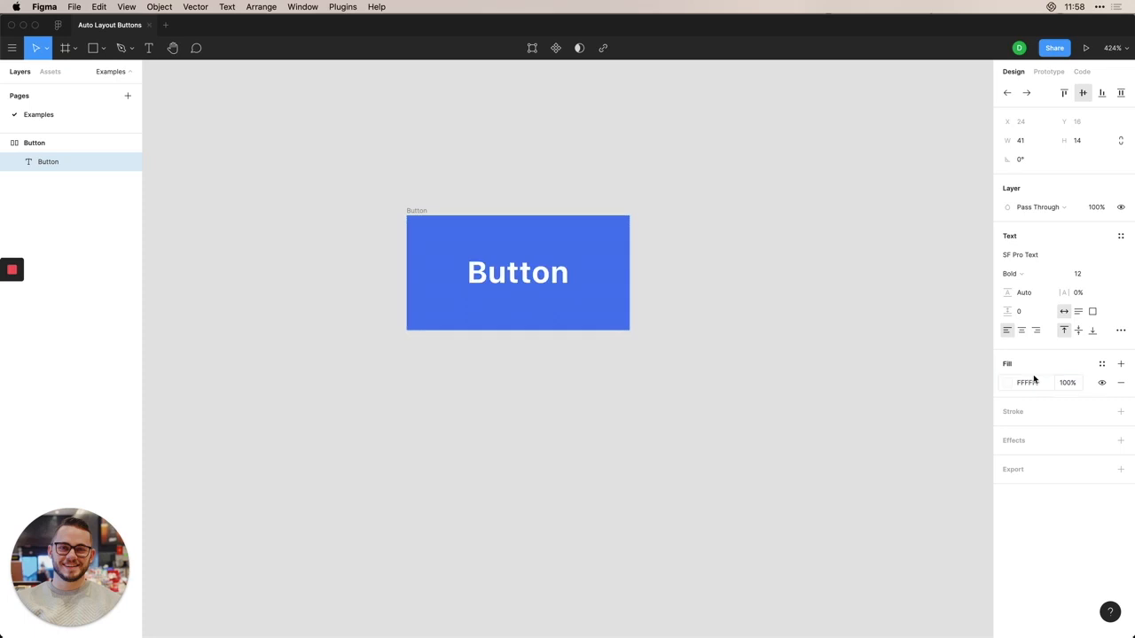
Set the Button frame's corner radius to 4.
left_click(517, 272)
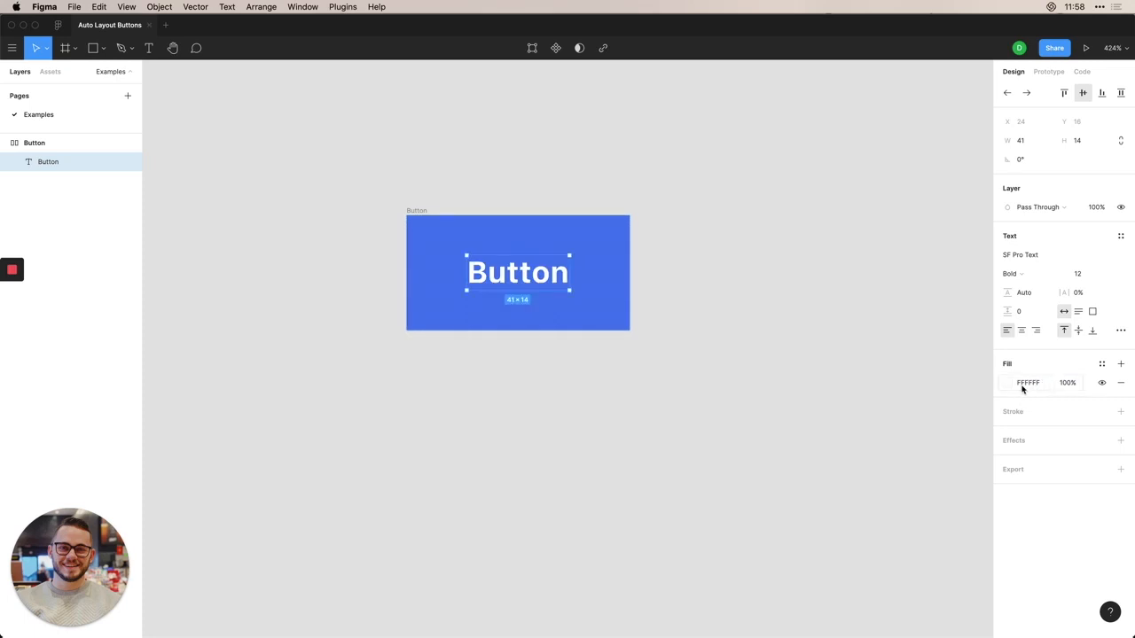
left_click(416, 211)
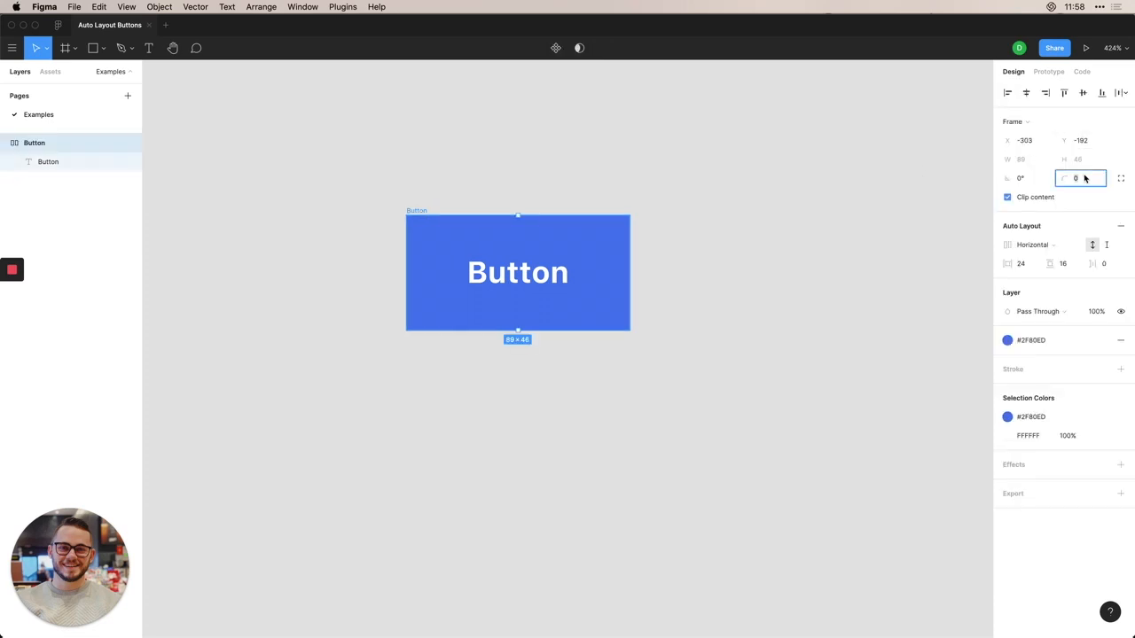
type("4")
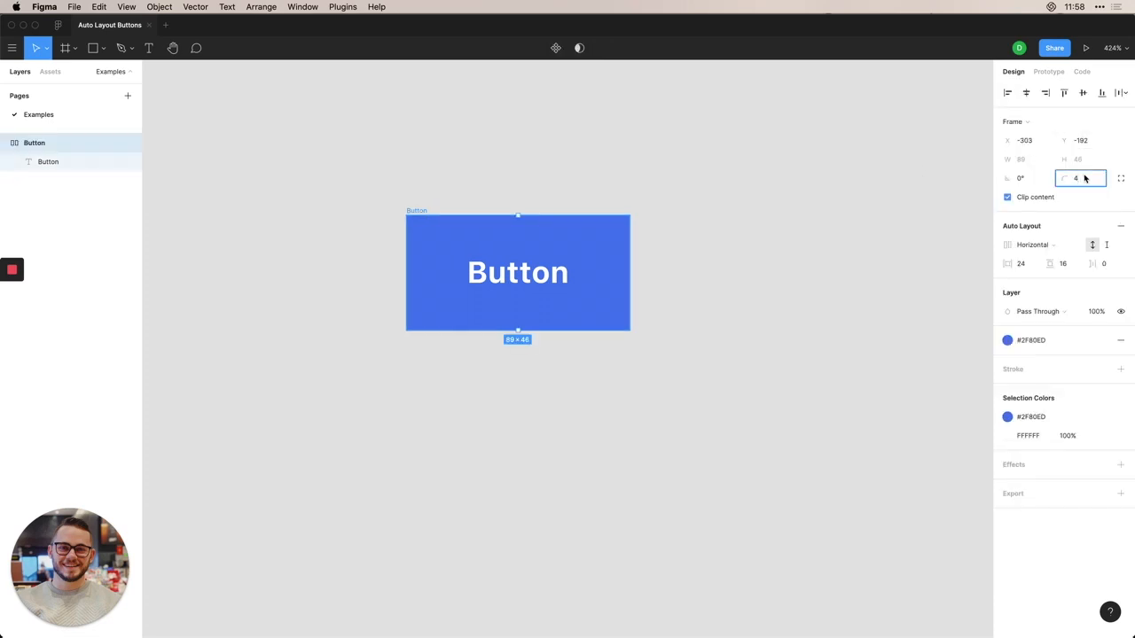
left_click(572, 159)
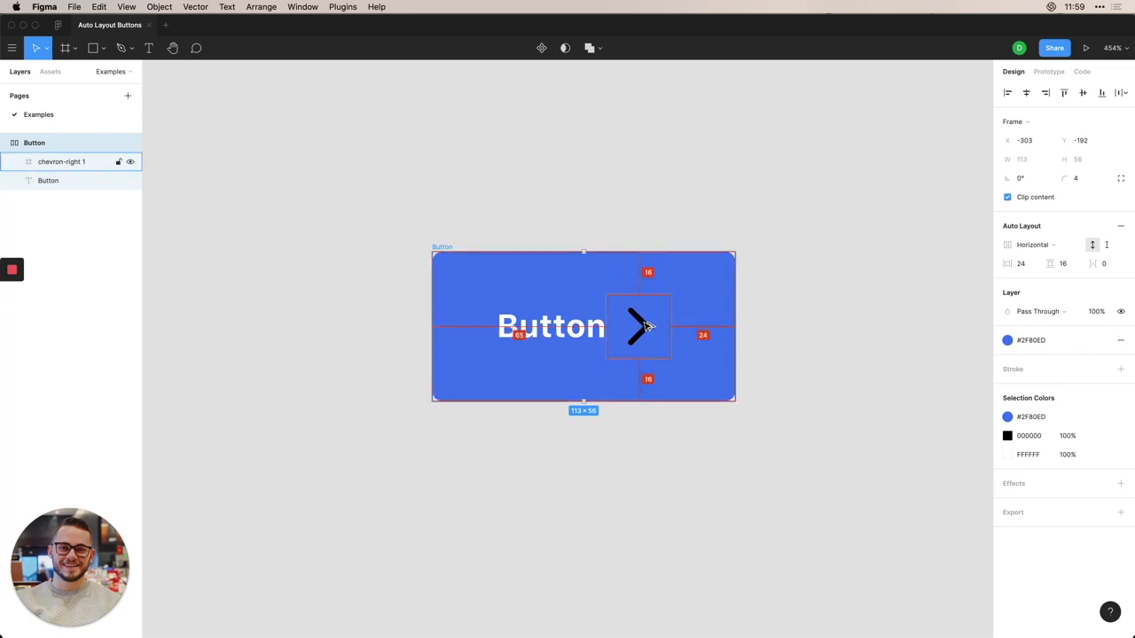
Select the 24×24 chevron-right icon placed after the label in the Button frame.
left_click(638, 326)
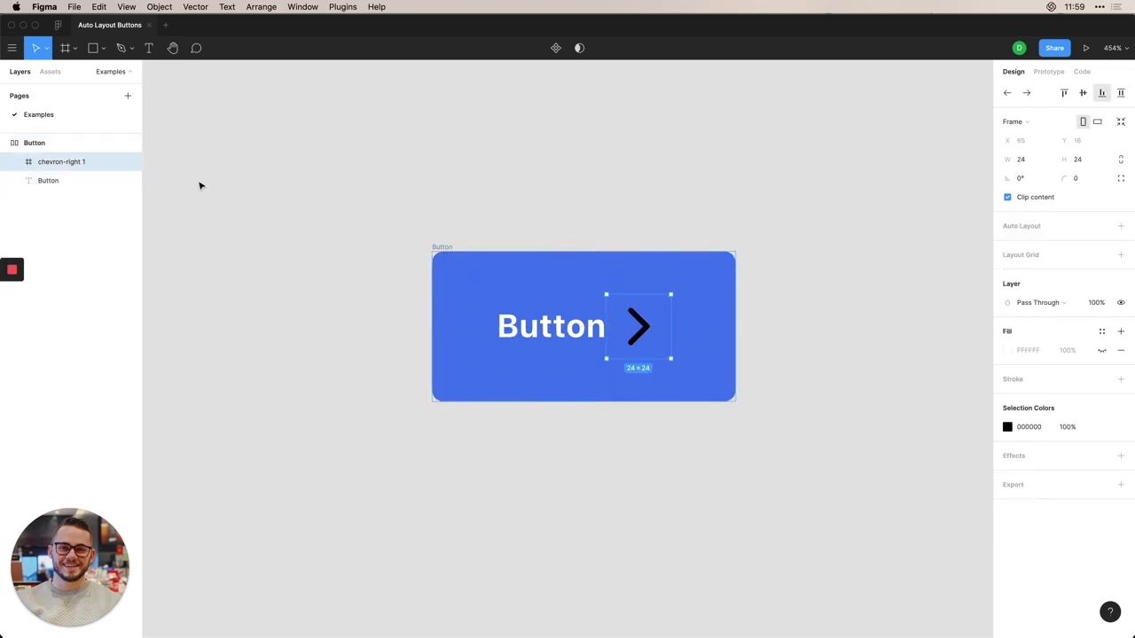
Ungroup the chevron to a 6×12 vector, centre it vertically, and make its stroke white.
left_click(27, 161)
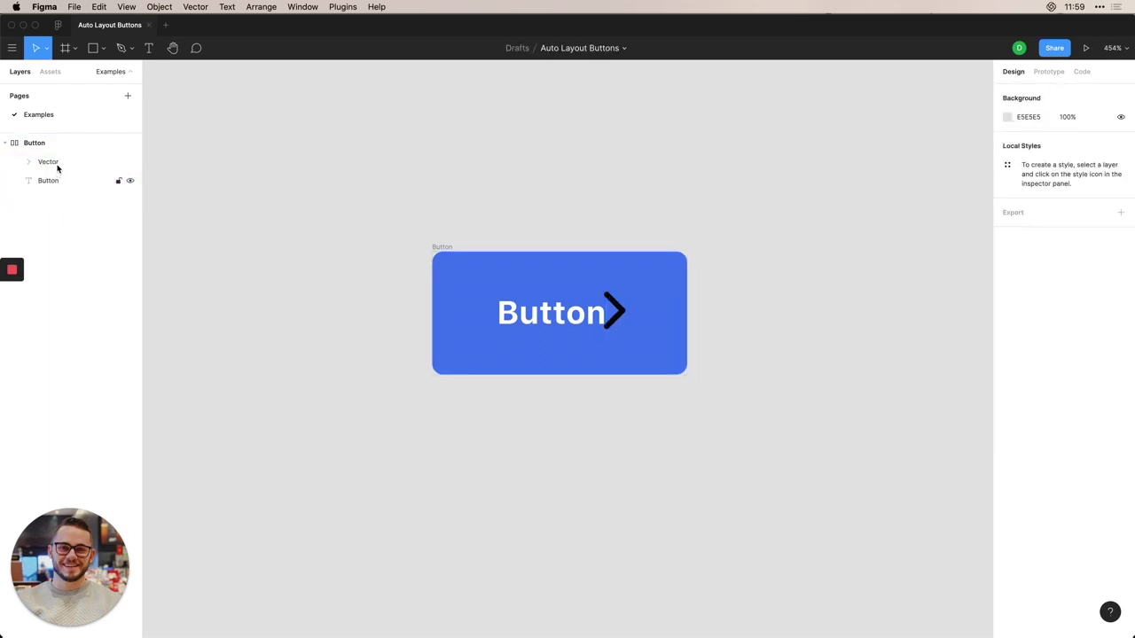
left_click(48, 161)
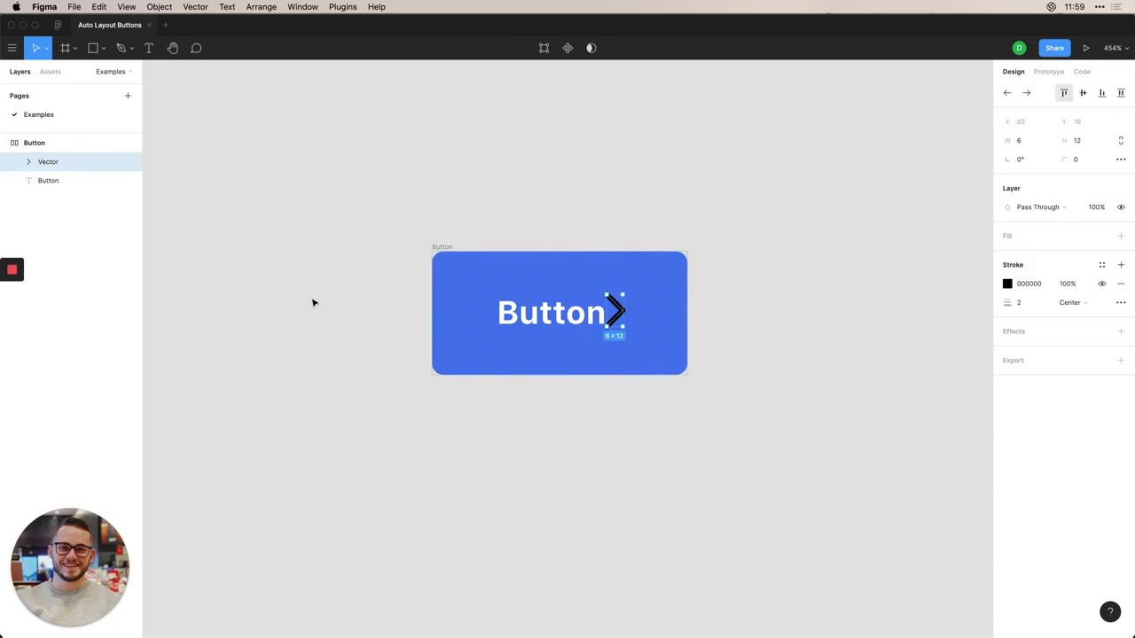
left_click(34, 143)
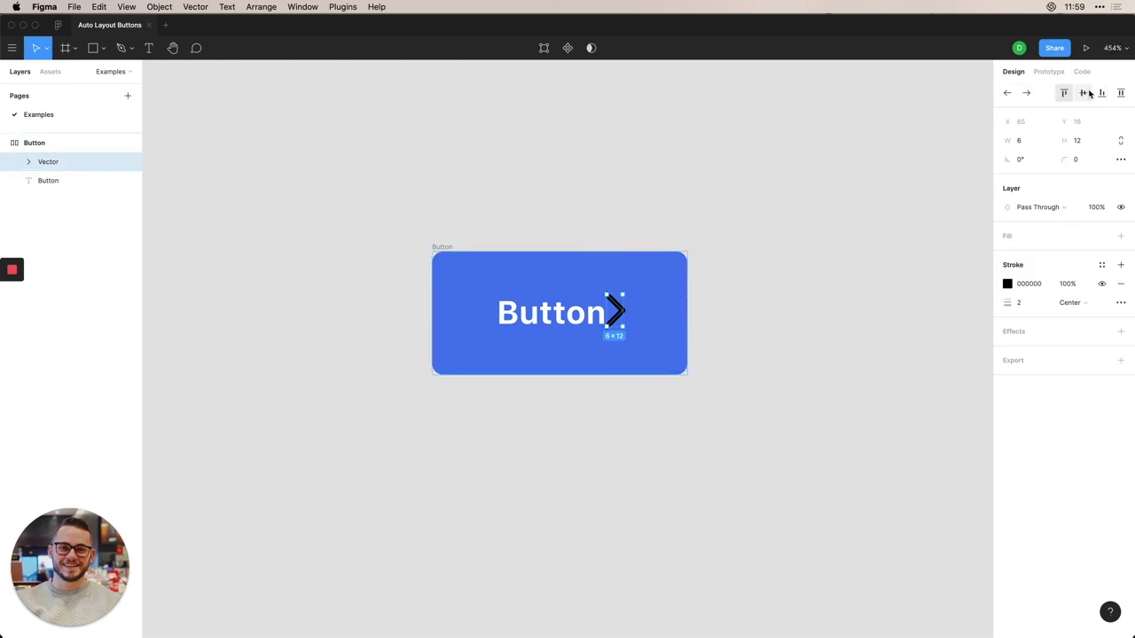
left_click(1083, 92)
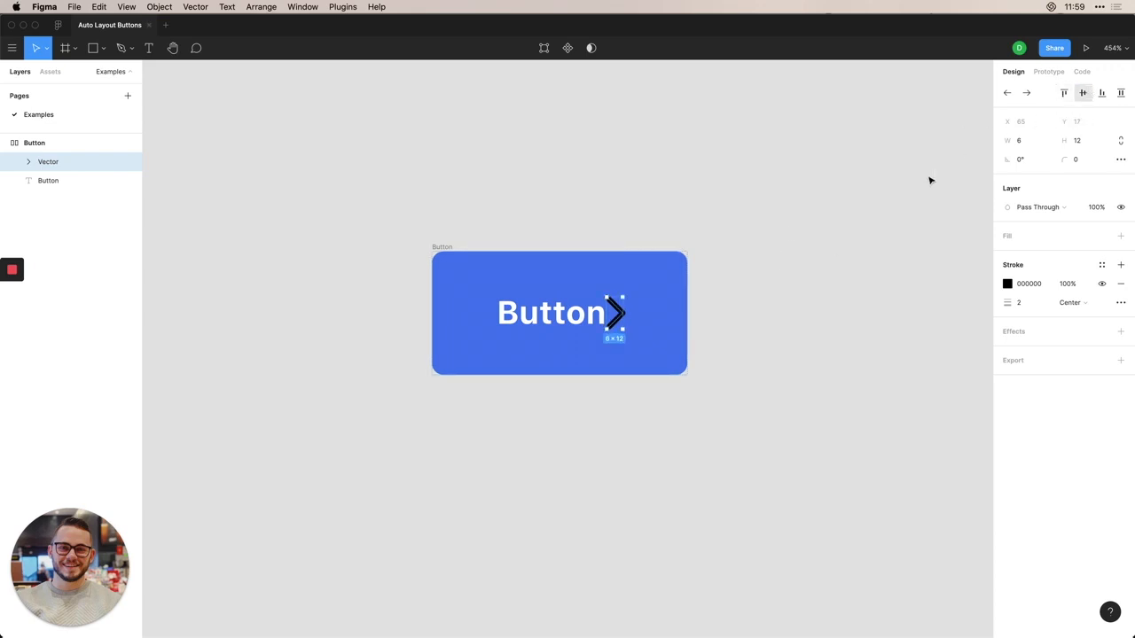
mouse_move(1102, 266)
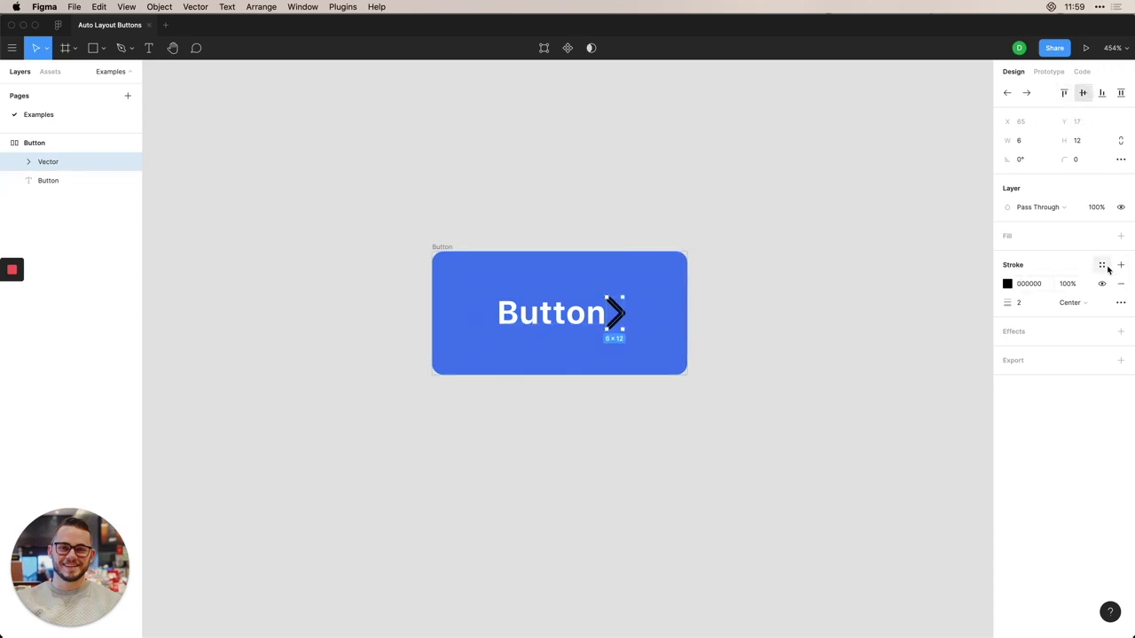
left_click(1102, 265)
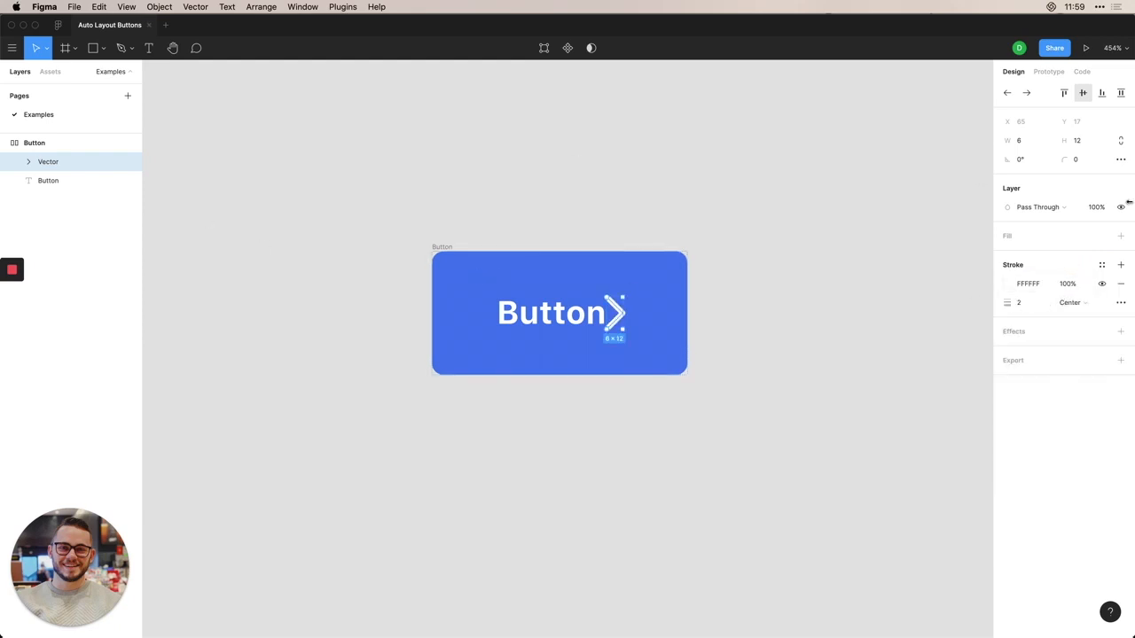
Add a gap between the label and the white chevron in the auto layout.
left_click(34, 143)
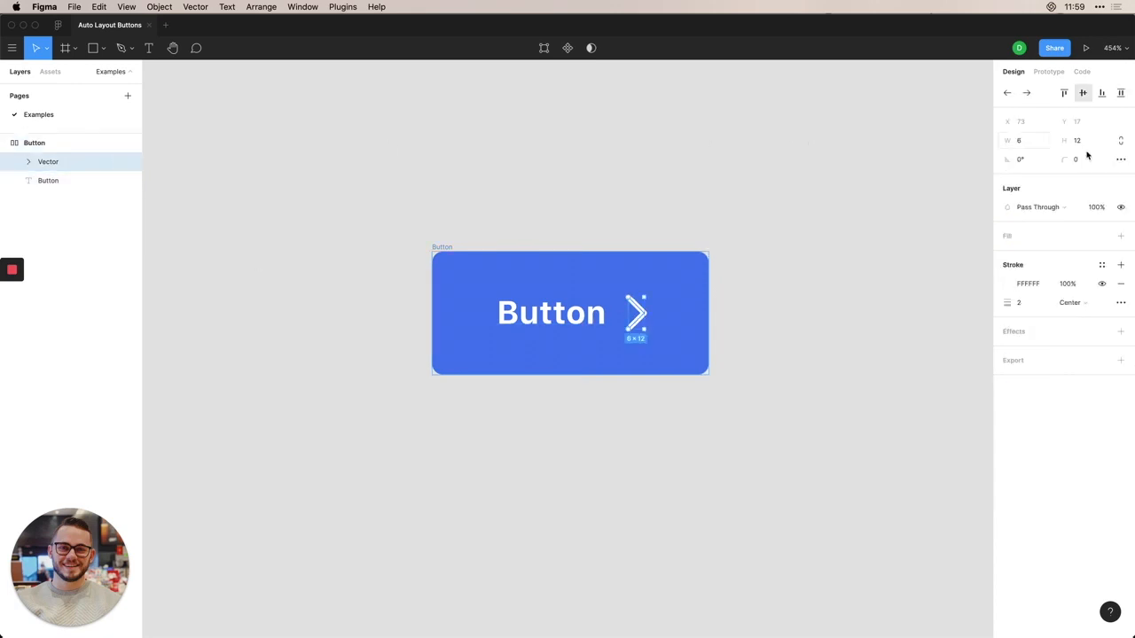
left_click(1077, 140)
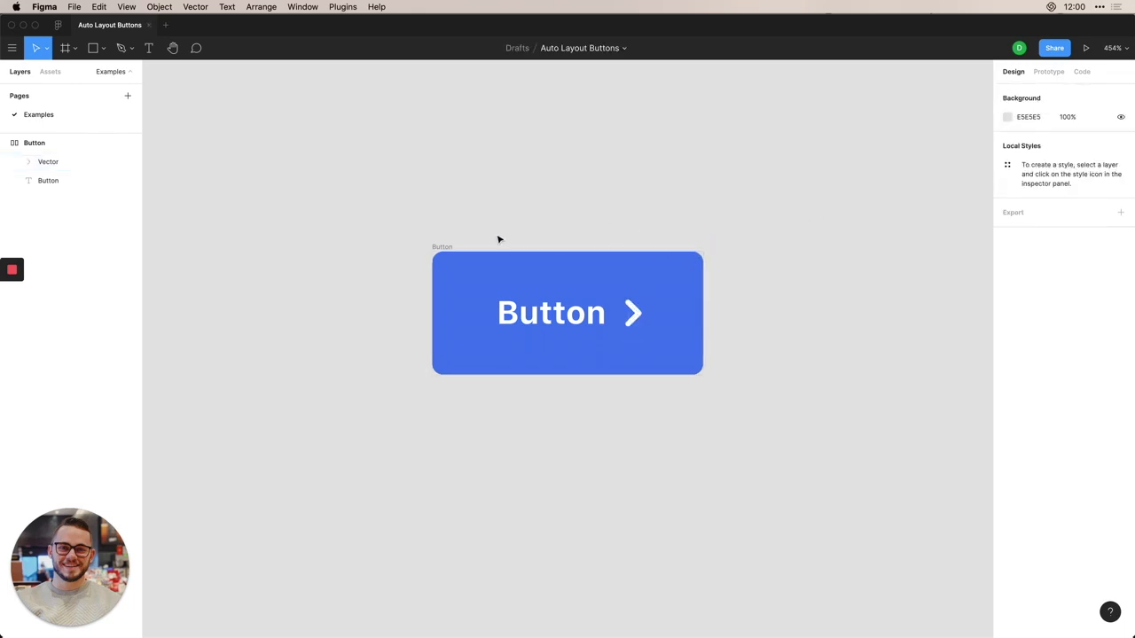
Retype the label as 'Type something' so the blue button widens, chevron still trailing.
left_click(551, 312)
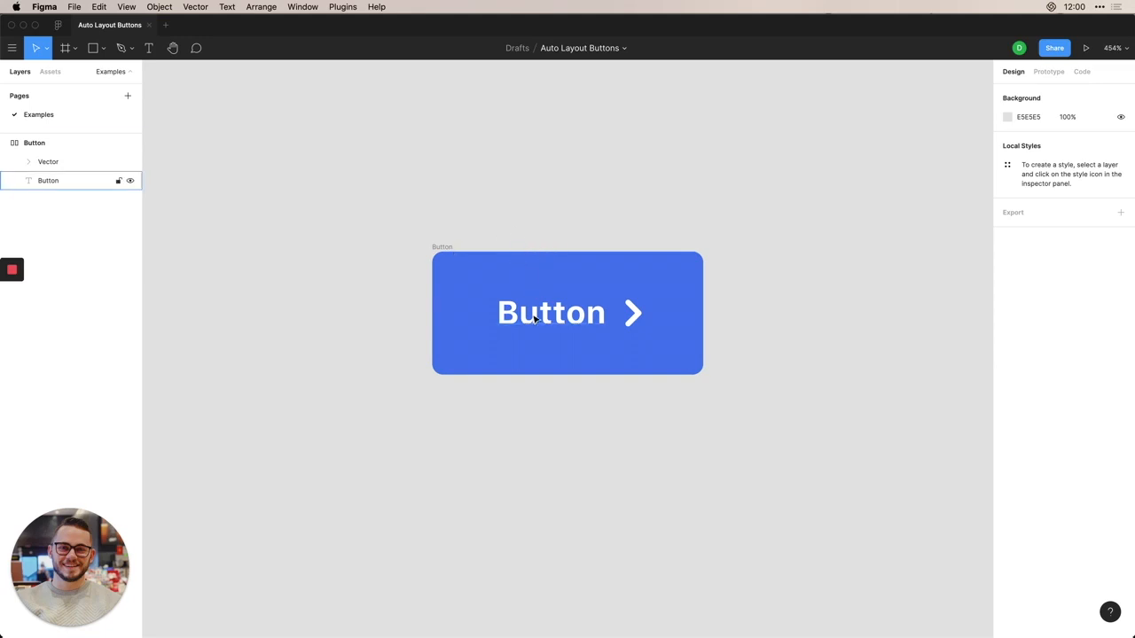
type("Ty")
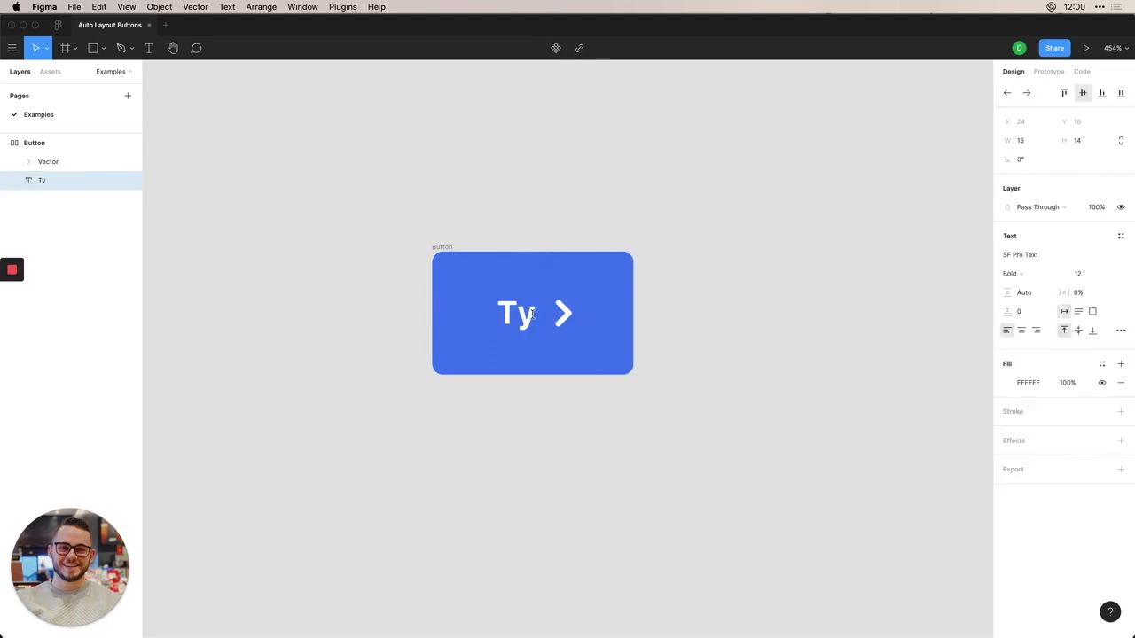
type("Type something")
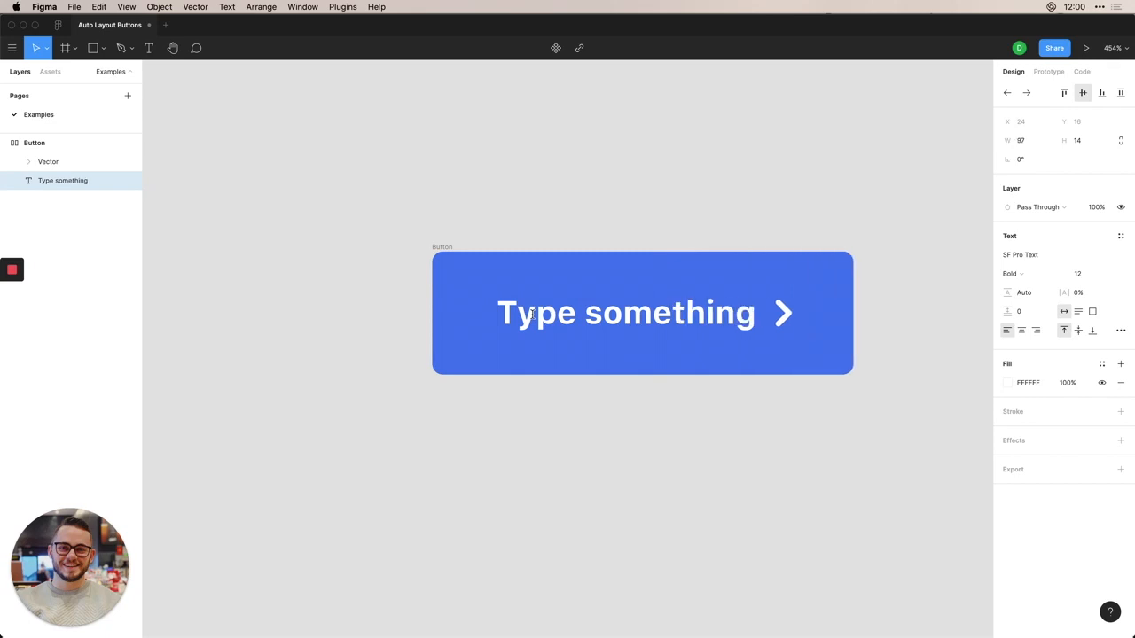
left_click(385, 314)
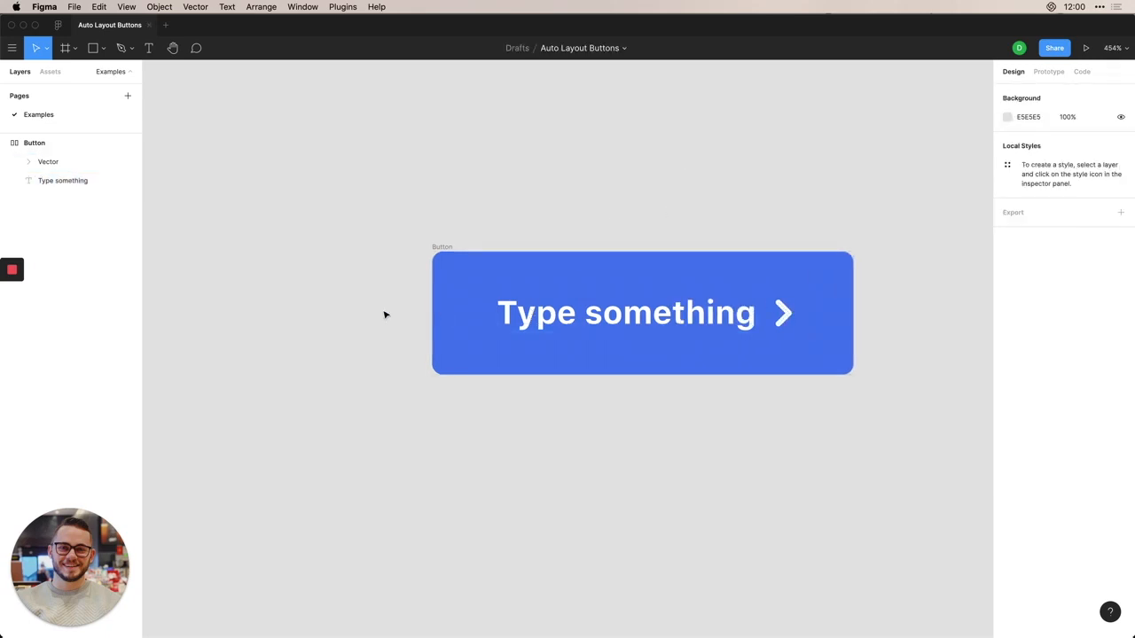
left_click(48, 161)
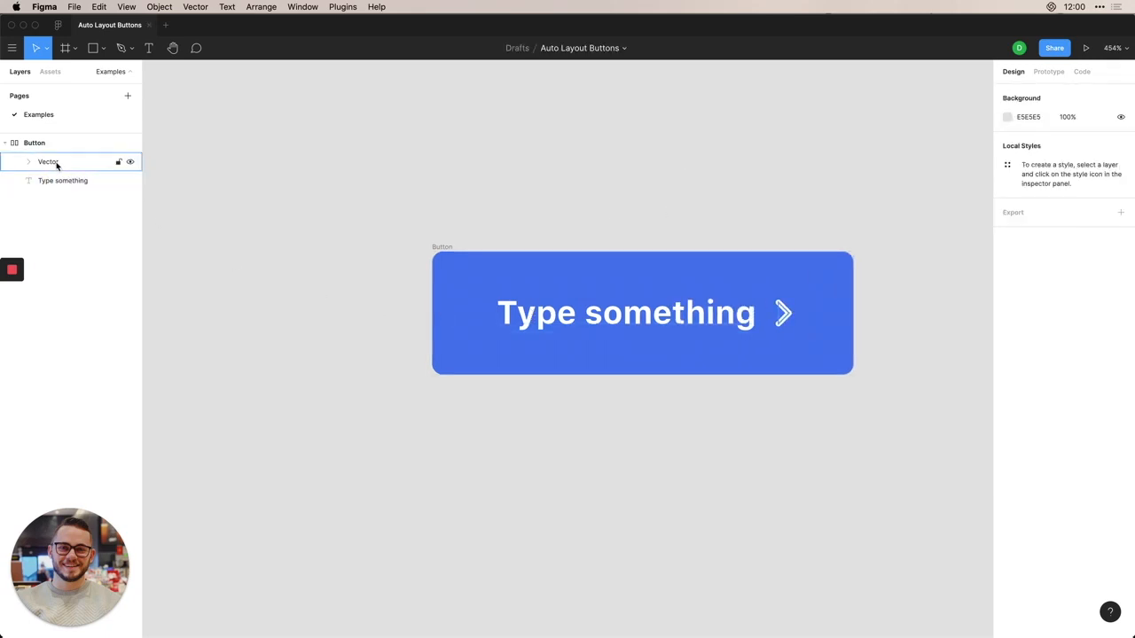
Resize the chevron vector to 4 × 8, then deselect to review the button.
left_click(48, 162)
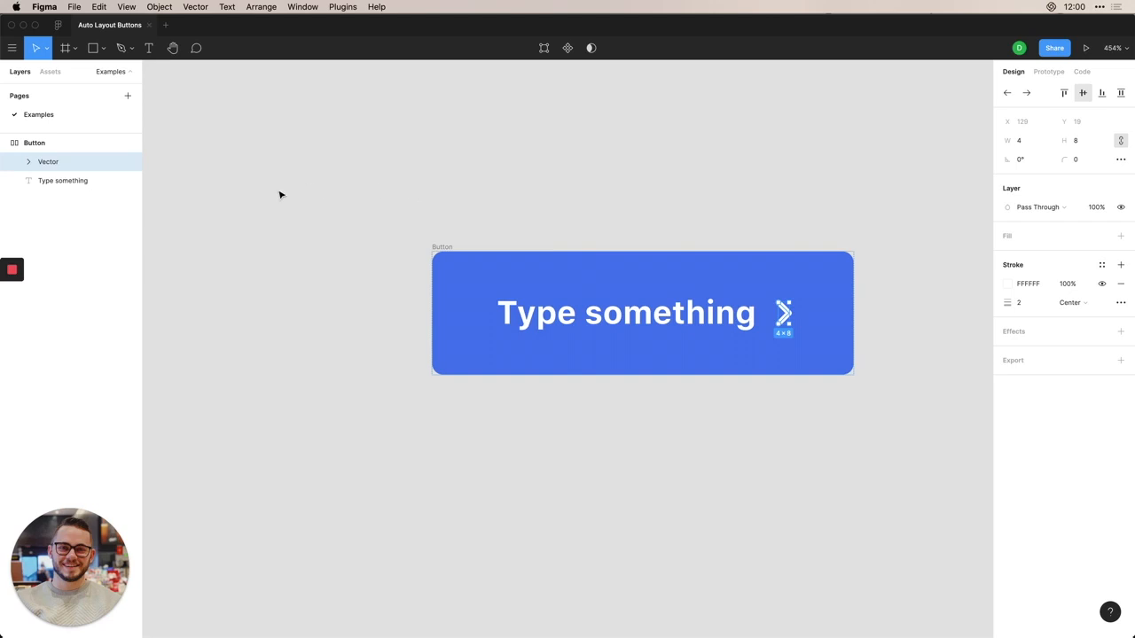
left_click(63, 180)
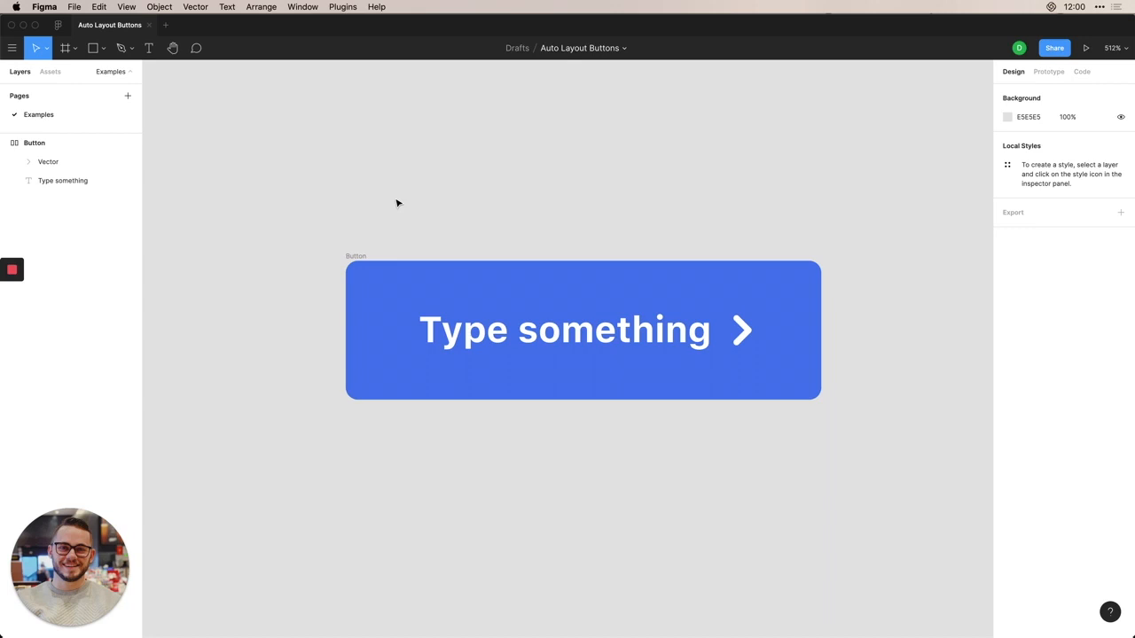
mouse_move(318, 229)
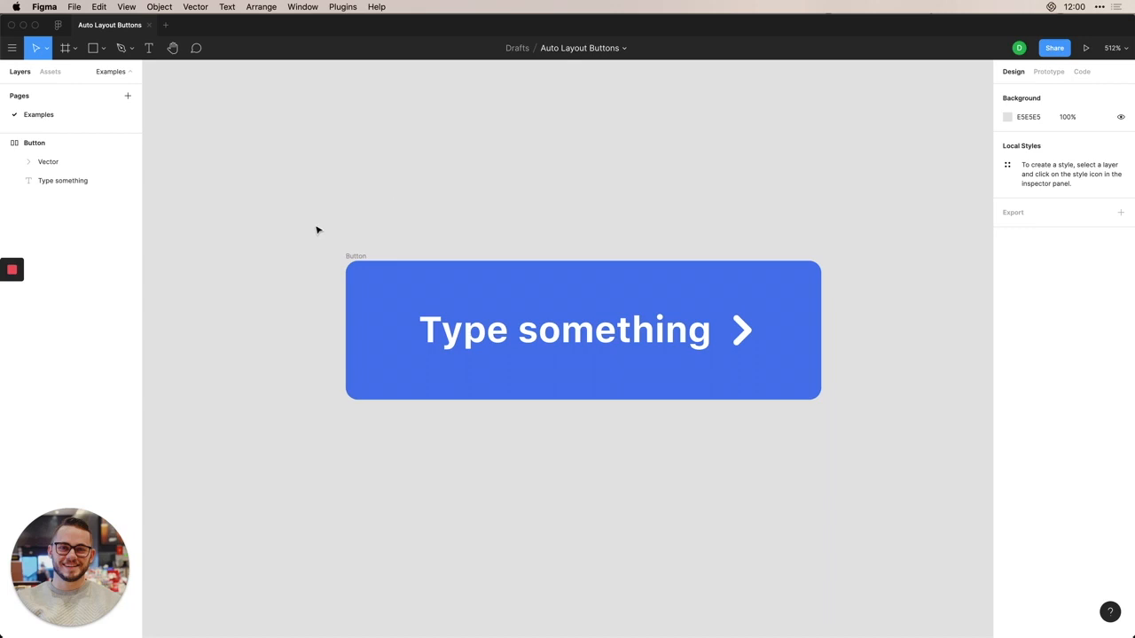